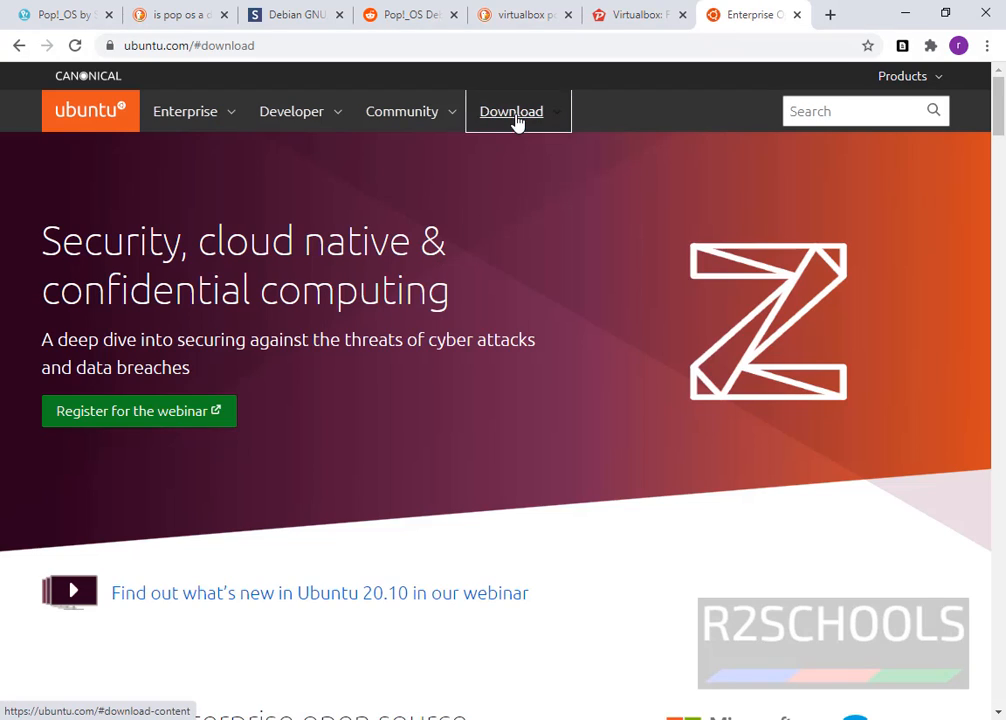
Step: Request the Ubuntu Desktop 20.10 download from the ubuntu.com Download menu
{"action": "left_click", "coordinate": [511, 111]}
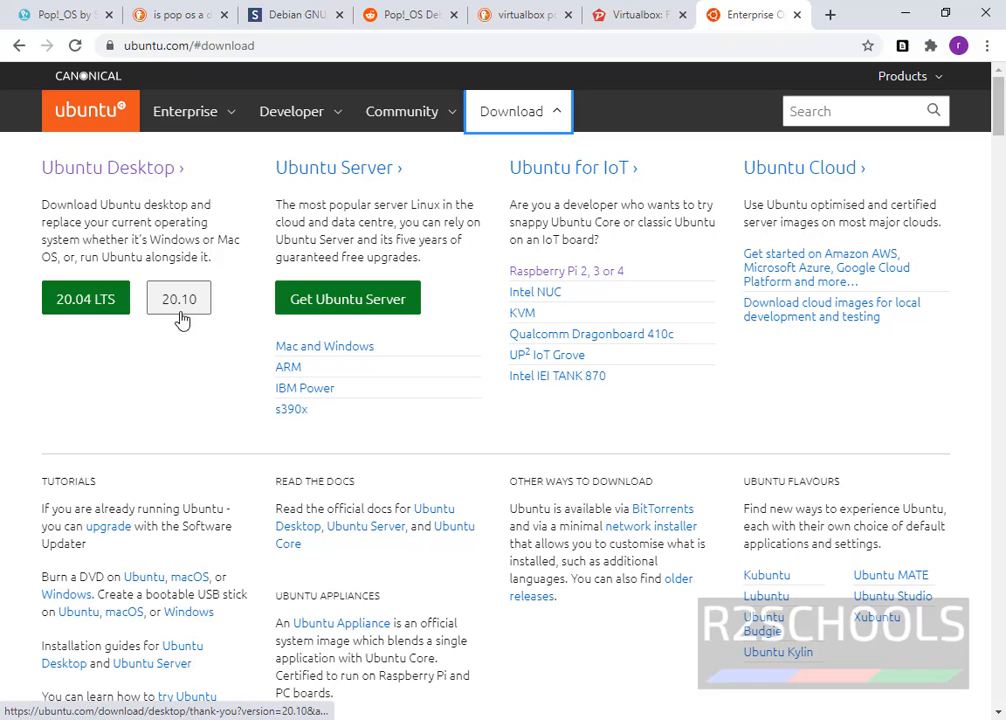
{"action": "left_click", "coordinate": [178, 298]}
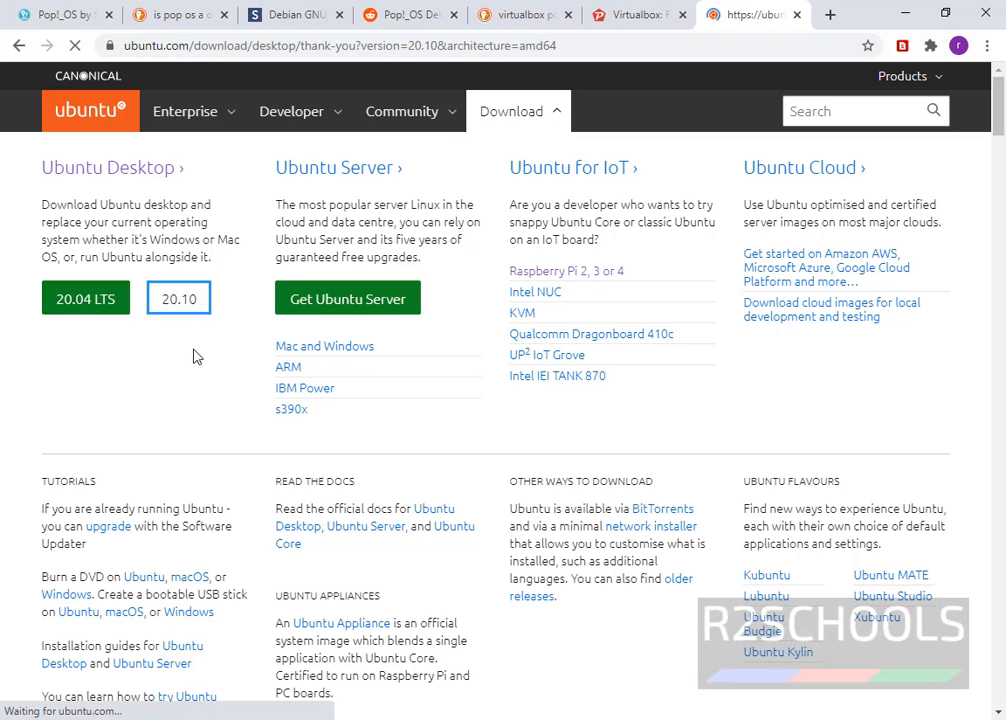
Step: Cancel the Ubuntu 20.10 ISO download in Chrome and return to the thank-you page
{"action": "left_click", "coordinate": [178, 298]}
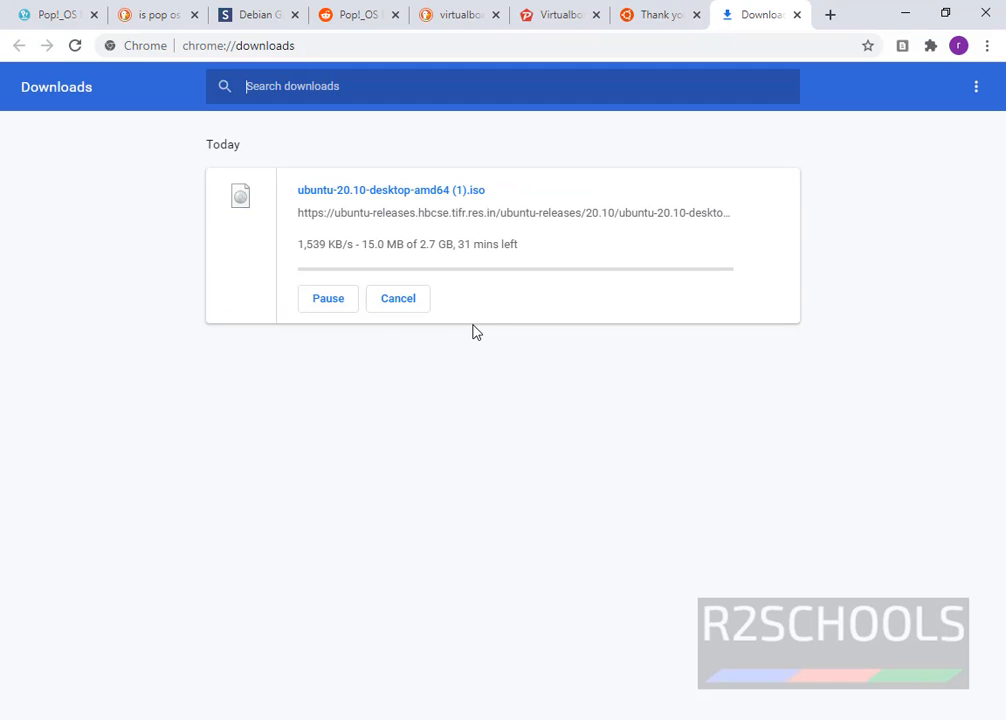
{"action": "mouse_move", "coordinate": [450, 340]}
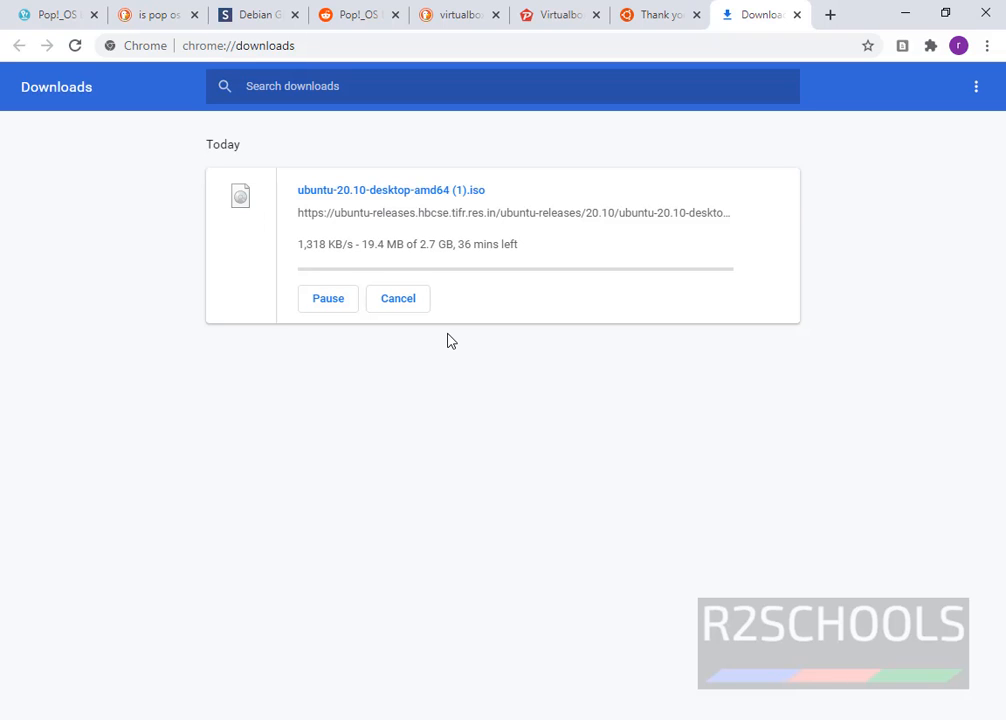
{"action": "mouse_move", "coordinate": [398, 298]}
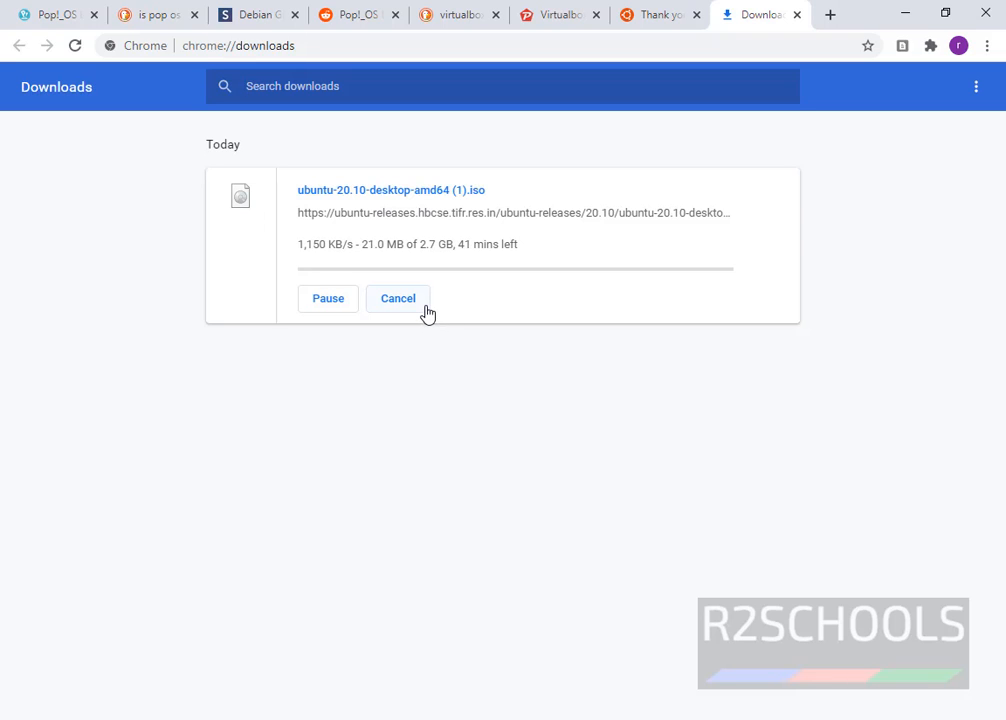
{"action": "left_click", "coordinate": [398, 298]}
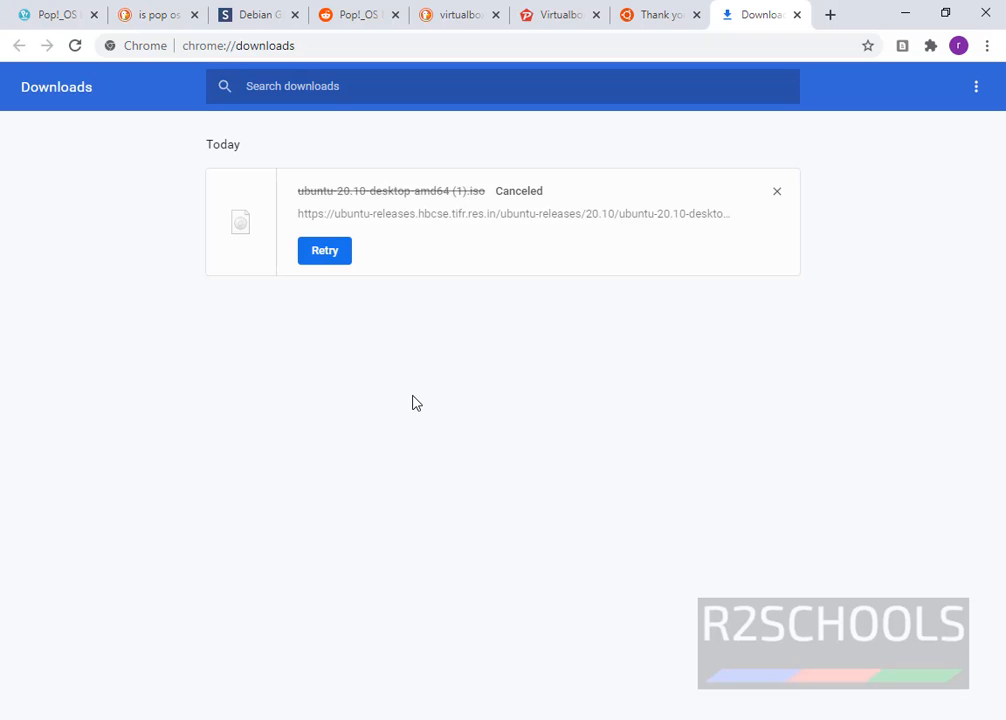
{"action": "left_click", "coordinate": [655, 14]}
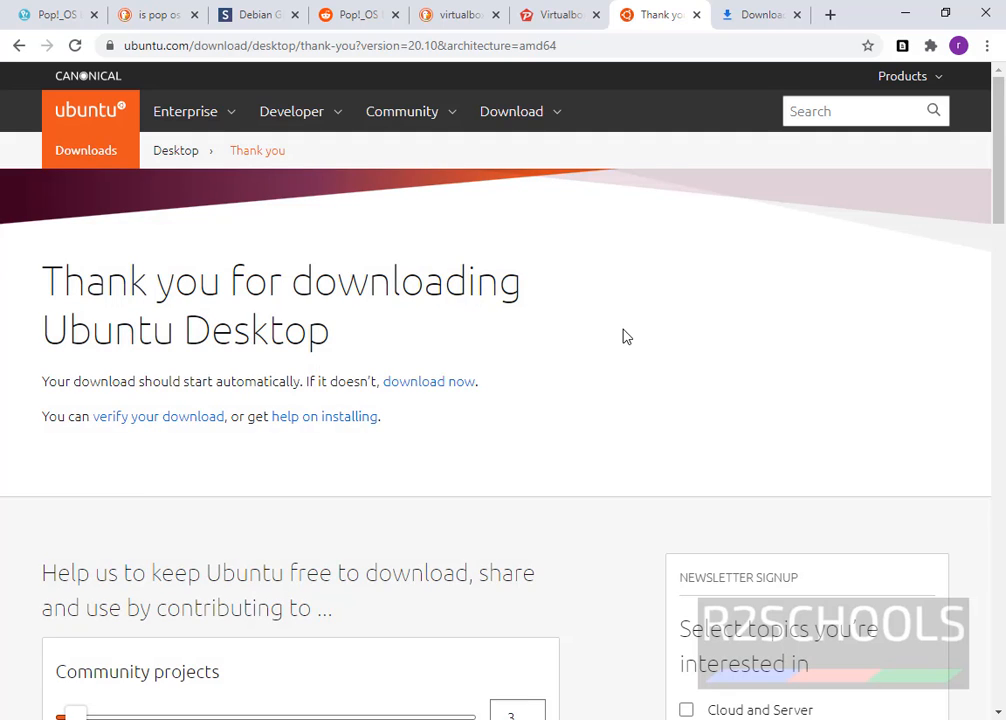
Step: Search 'virtua' in the Start menu to launch Oracle VM VirtualBox Manager
{"action": "type", "text": "virtua"}
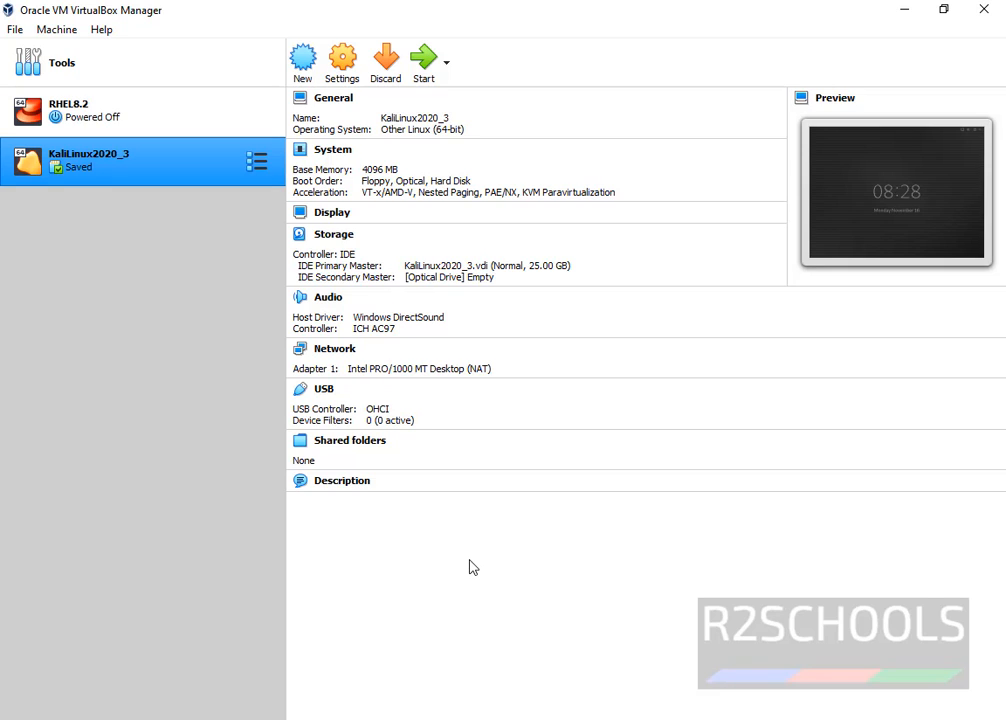
{"action": "mouse_move", "coordinate": [466, 576]}
{"action": "type", "text": "U"}
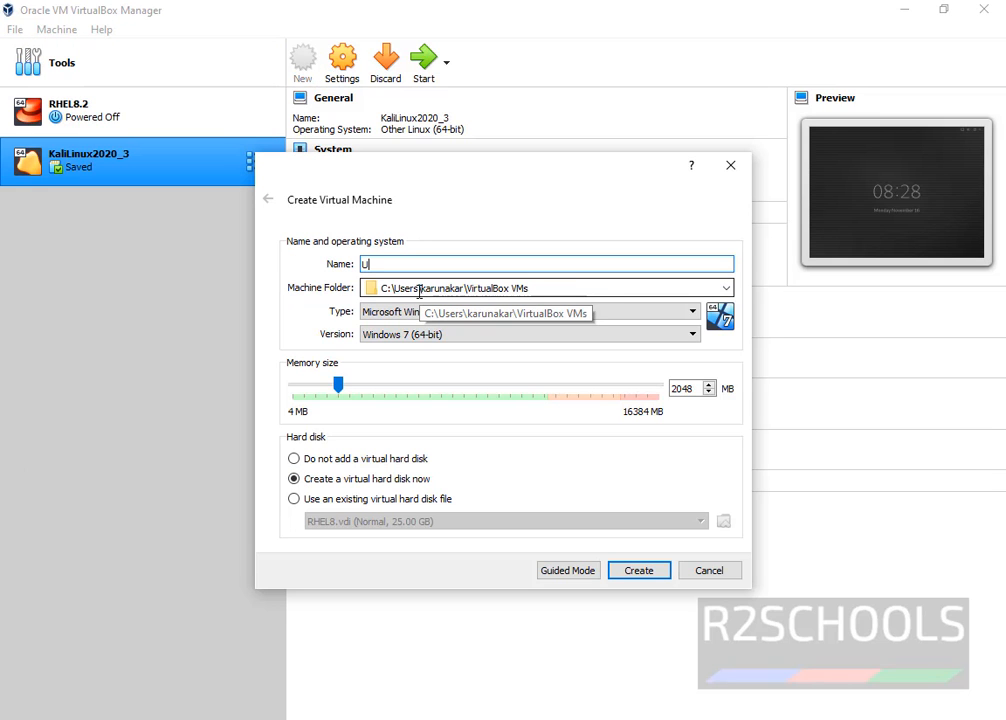
Step: Name the new machine Ubuntu2010 (Linux, Ubuntu 64-bit) and adjust its memory size
{"action": "type", "text": "buntu"}
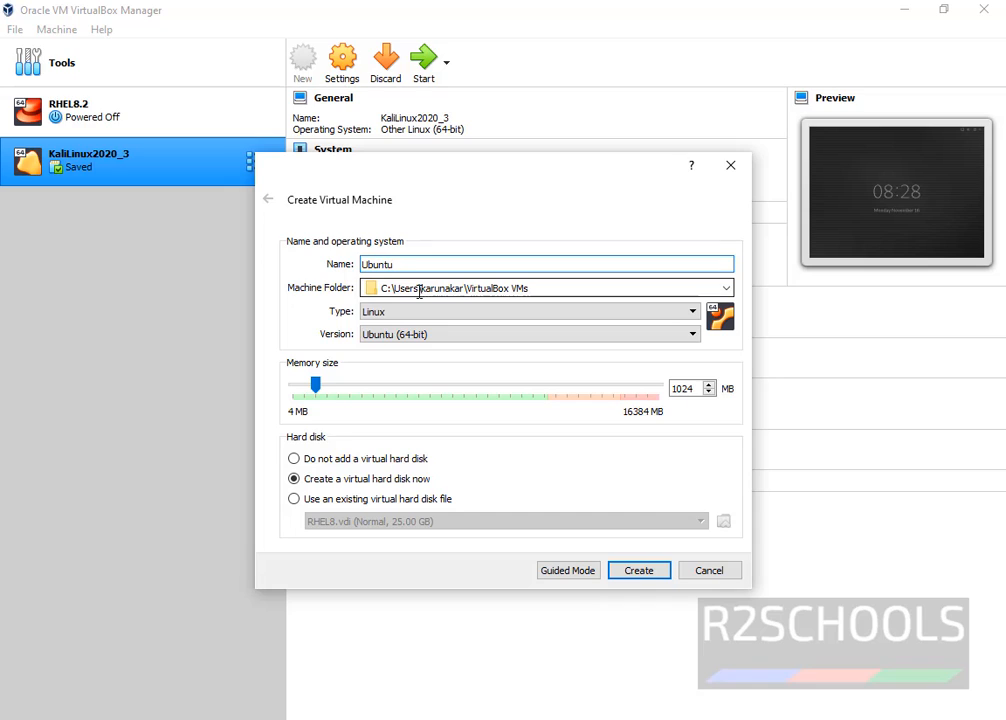
{"action": "type", "text": "2010"}
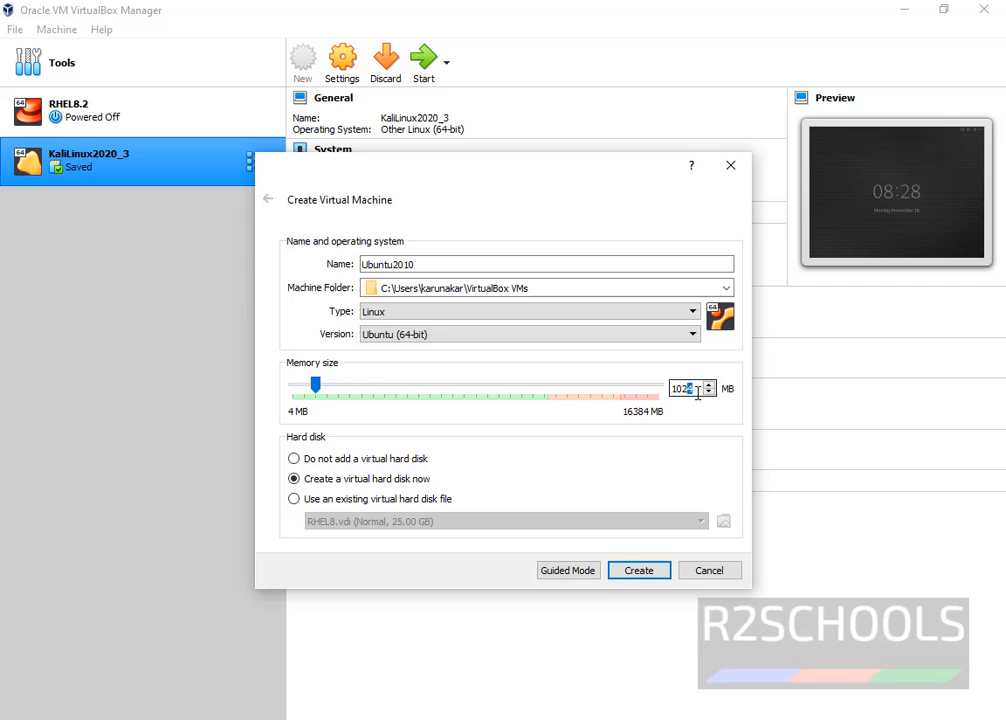
{"action": "left_click", "coordinate": [638, 570]}
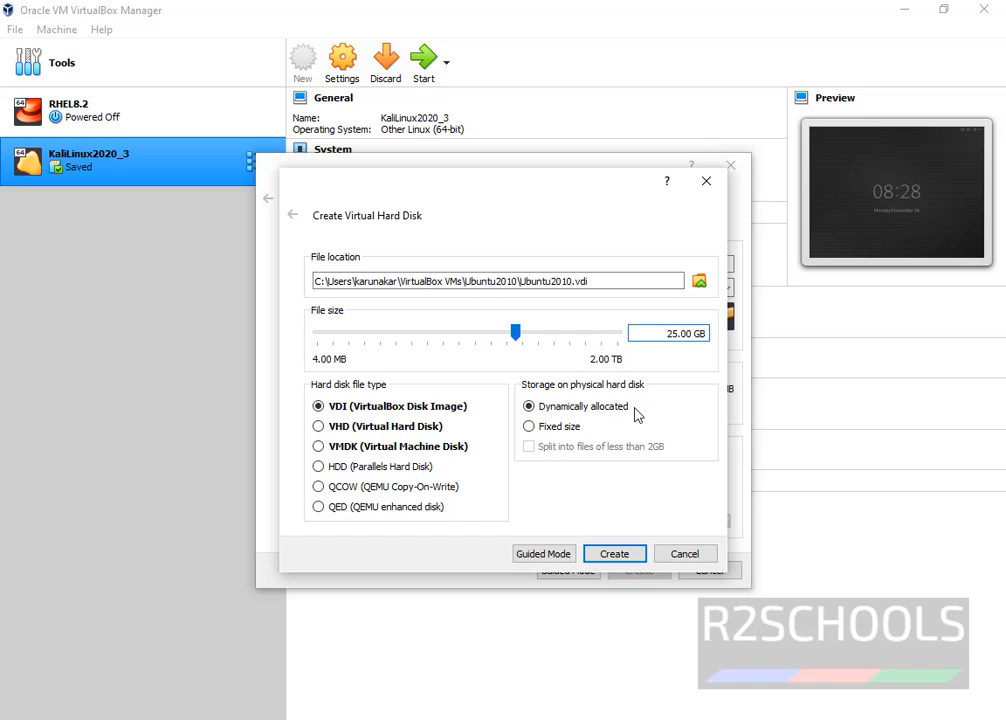
{"action": "mouse_move", "coordinate": [613, 371]}
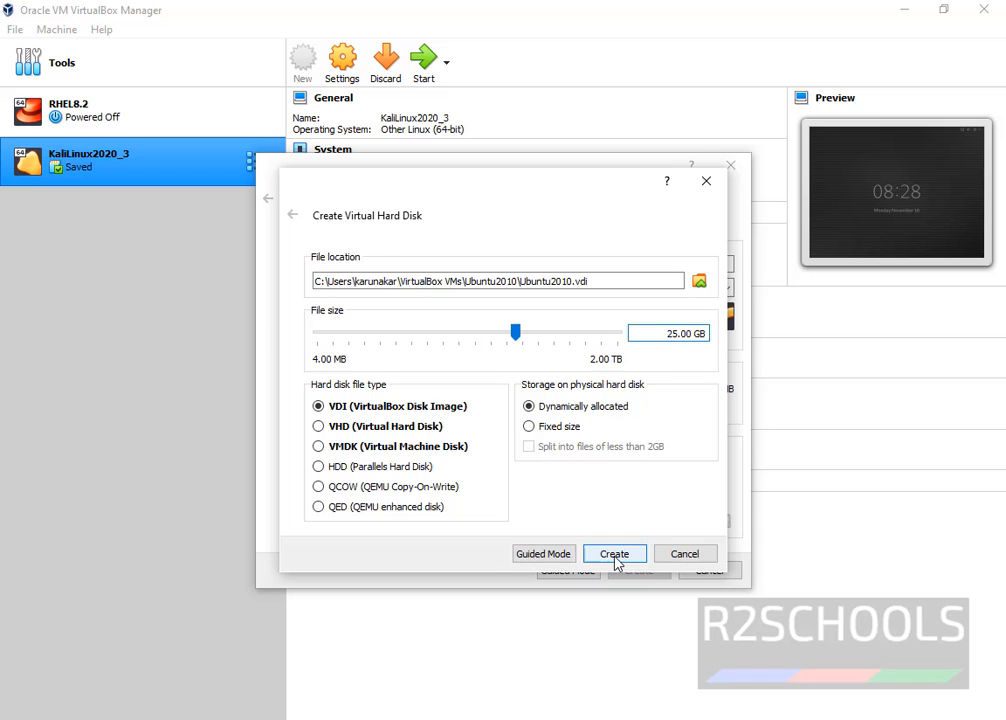
Step: Create the 25 GB dynamically allocated VDI disk for Ubuntu2010
{"action": "left_click", "coordinate": [614, 553]}
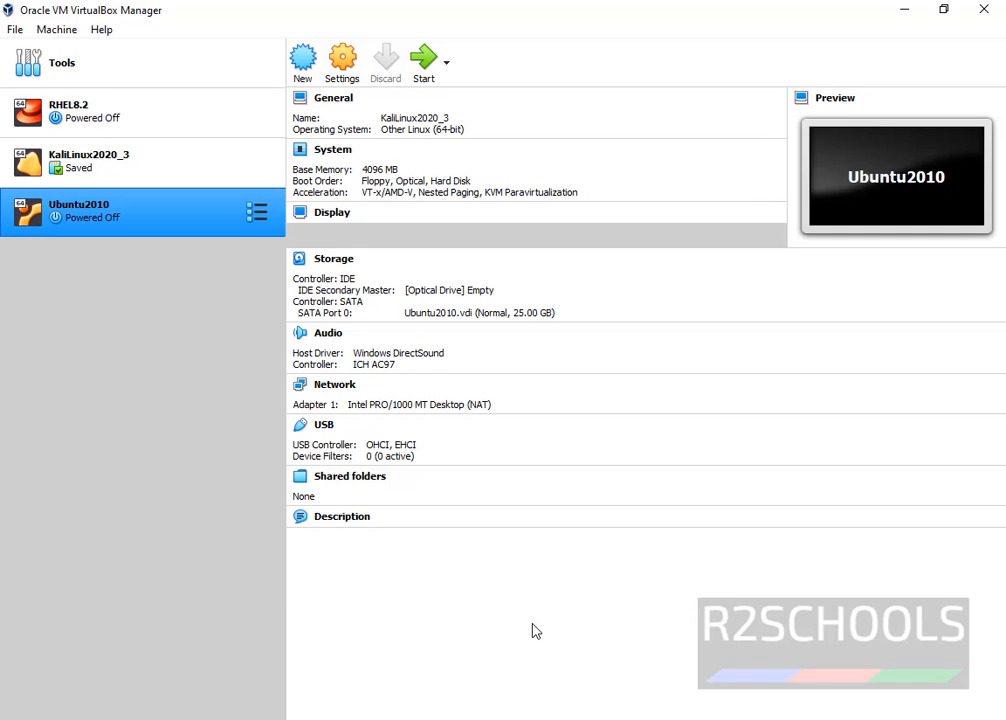
{"action": "mouse_move", "coordinate": [528, 616]}
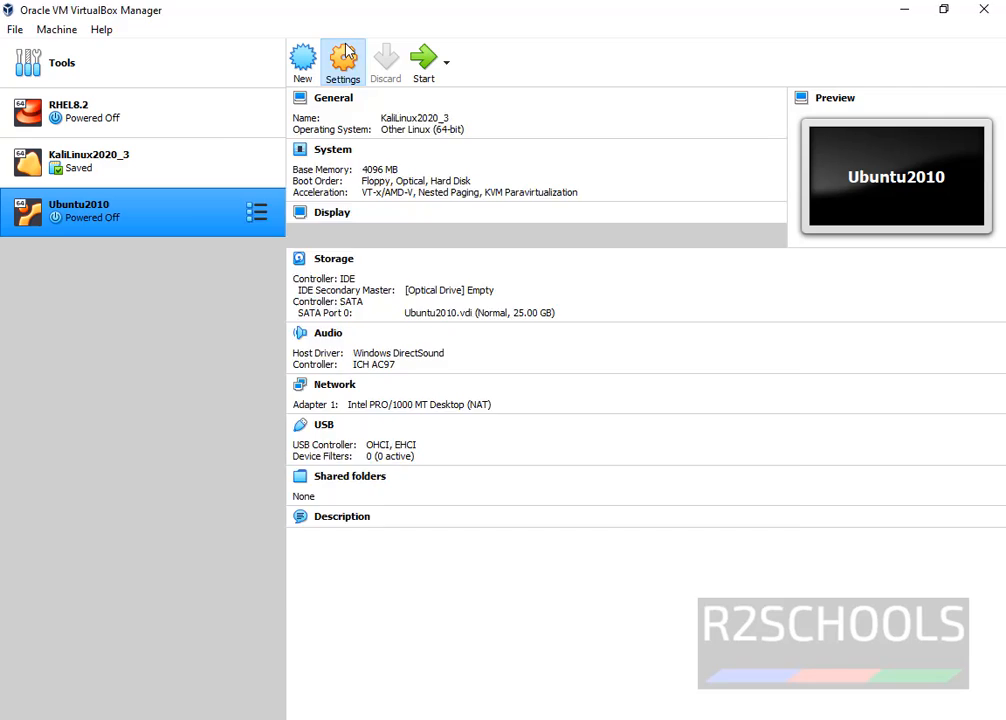
Step: Load ubuntu-20.10-desktop-amd64.iso into Ubuntu2010's optical drive and save the settings
{"action": "left_click", "coordinate": [343, 60]}
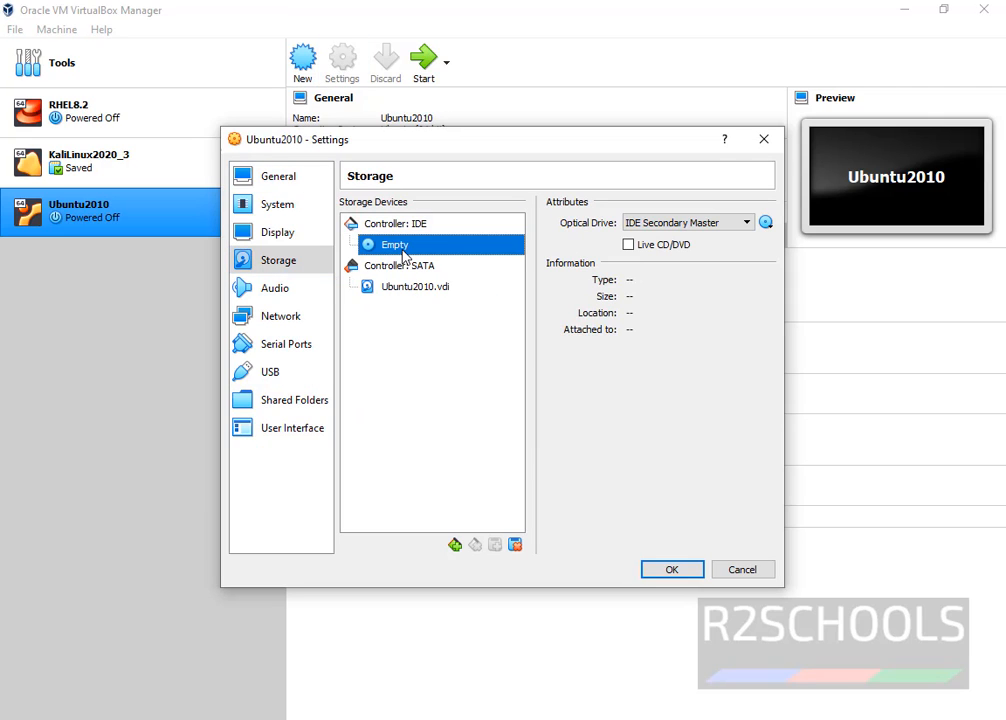
{"action": "mouse_move", "coordinate": [766, 222]}
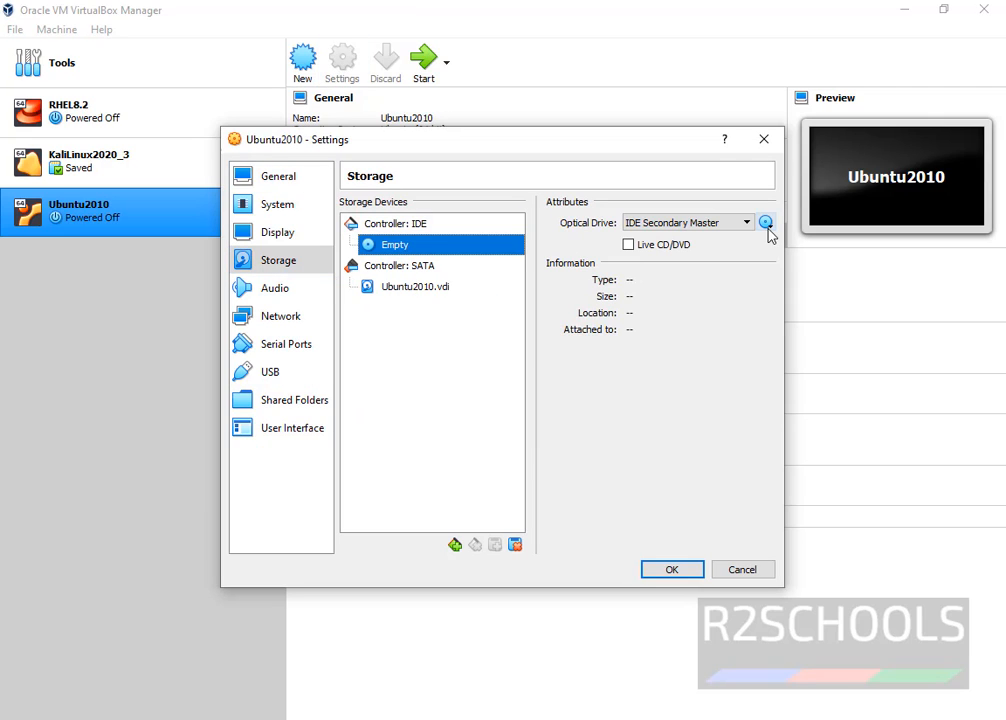
{"action": "mouse_move", "coordinate": [765, 222]}
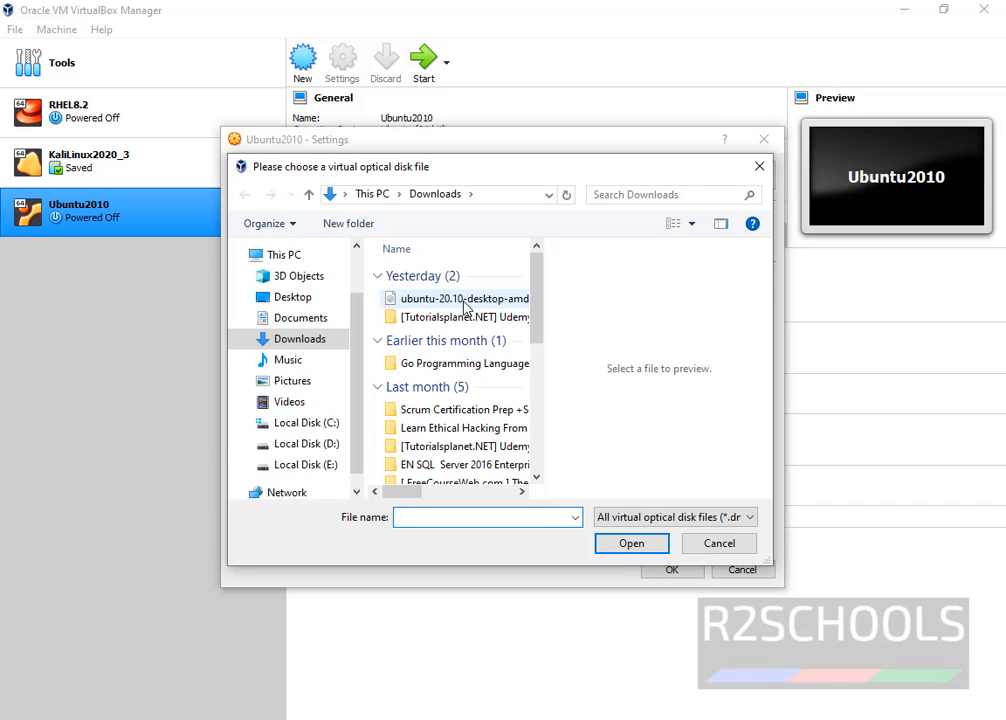
{"action": "left_click", "coordinate": [460, 298]}
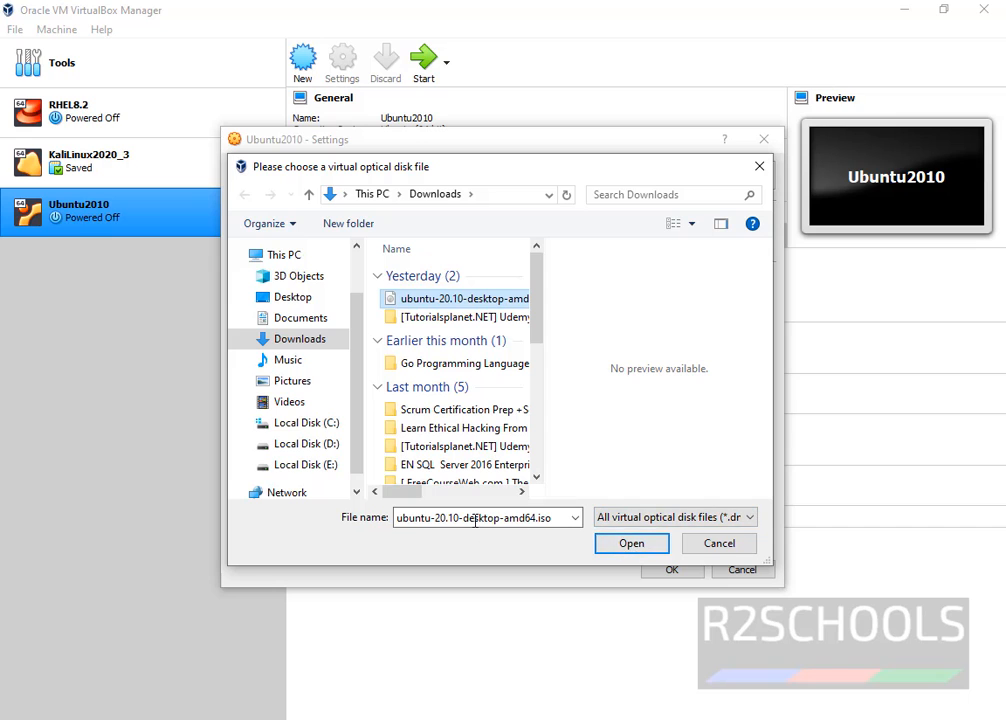
{"action": "left_click", "coordinate": [631, 543]}
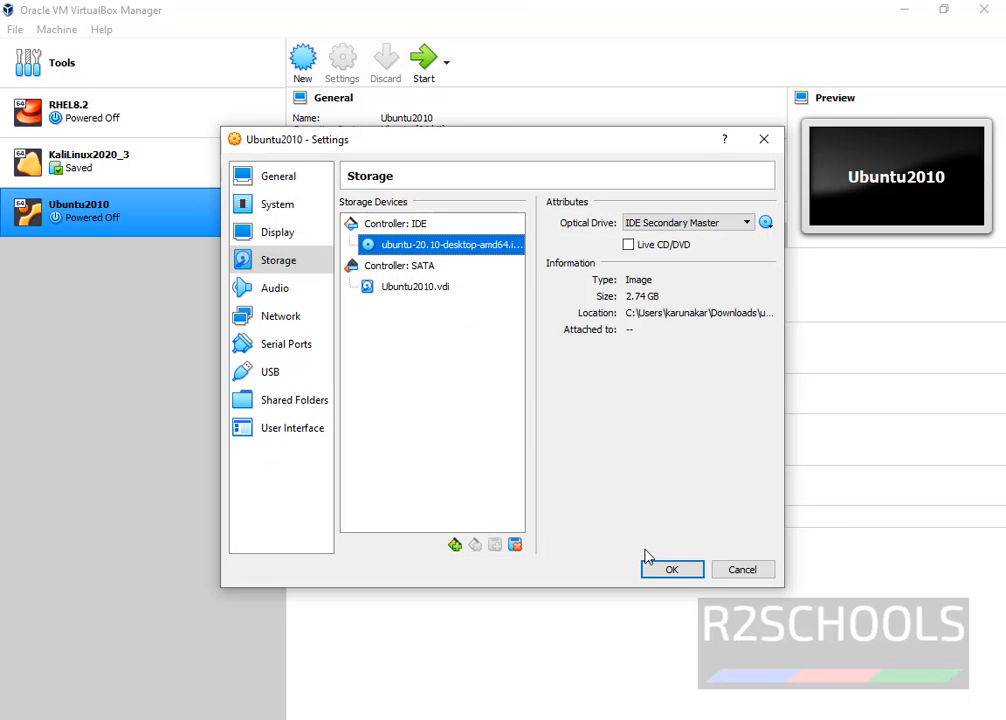
{"action": "left_click", "coordinate": [672, 569]}
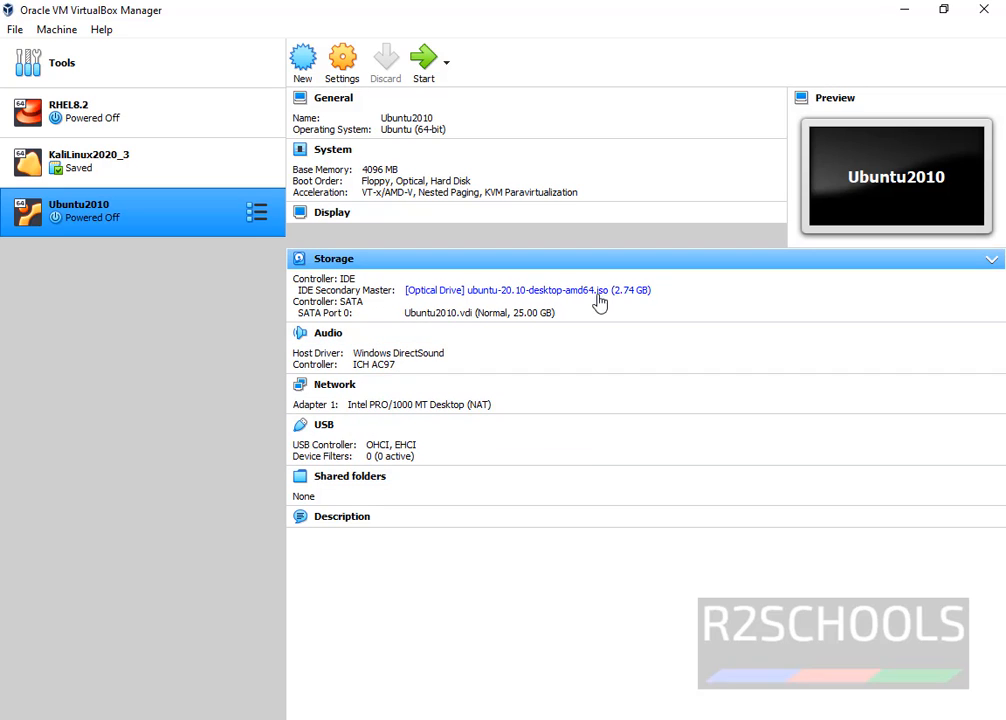
{"action": "mouse_move", "coordinate": [640, 344]}
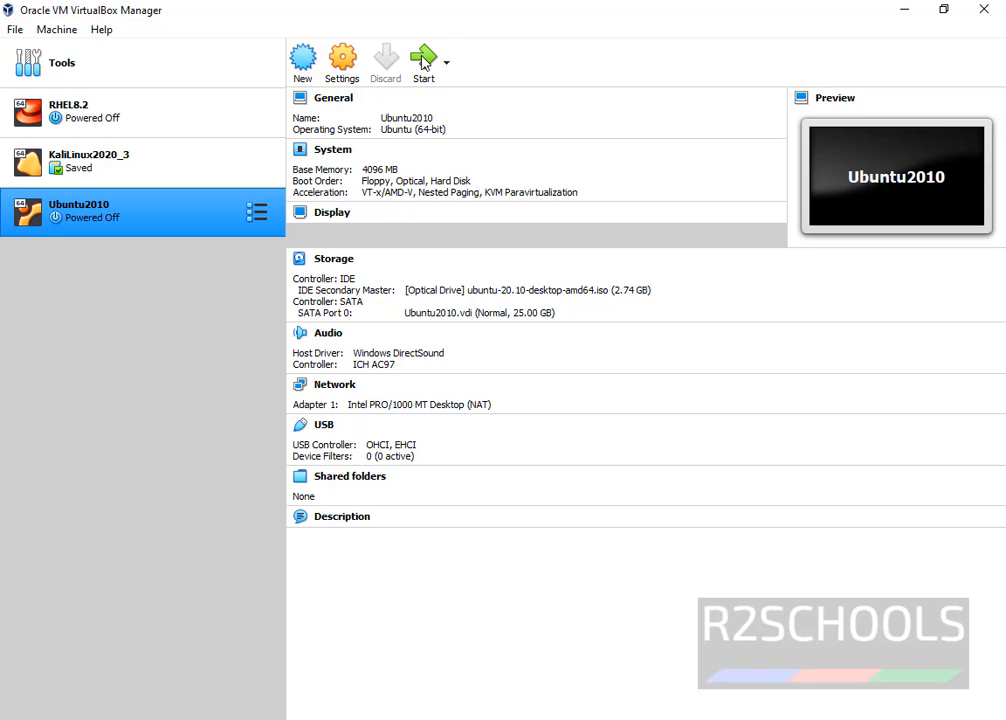
{"action": "mouse_move", "coordinate": [424, 60]}
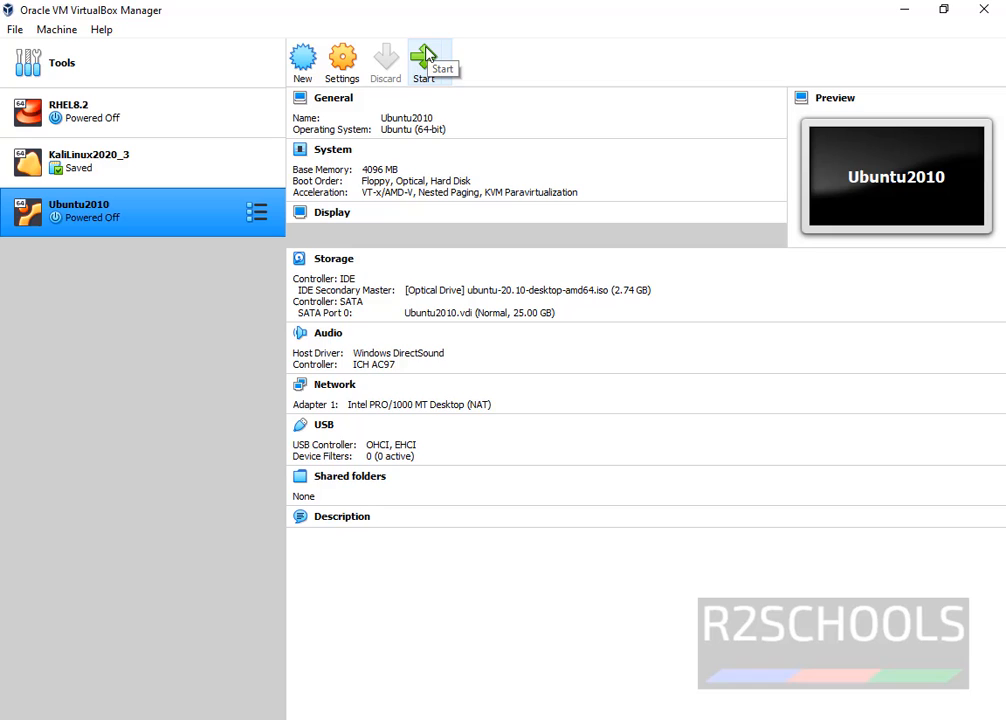
Step: Start Ubuntu2010 with the Ubuntu 20.10 ISO as start-up disk
{"action": "left_click", "coordinate": [423, 60]}
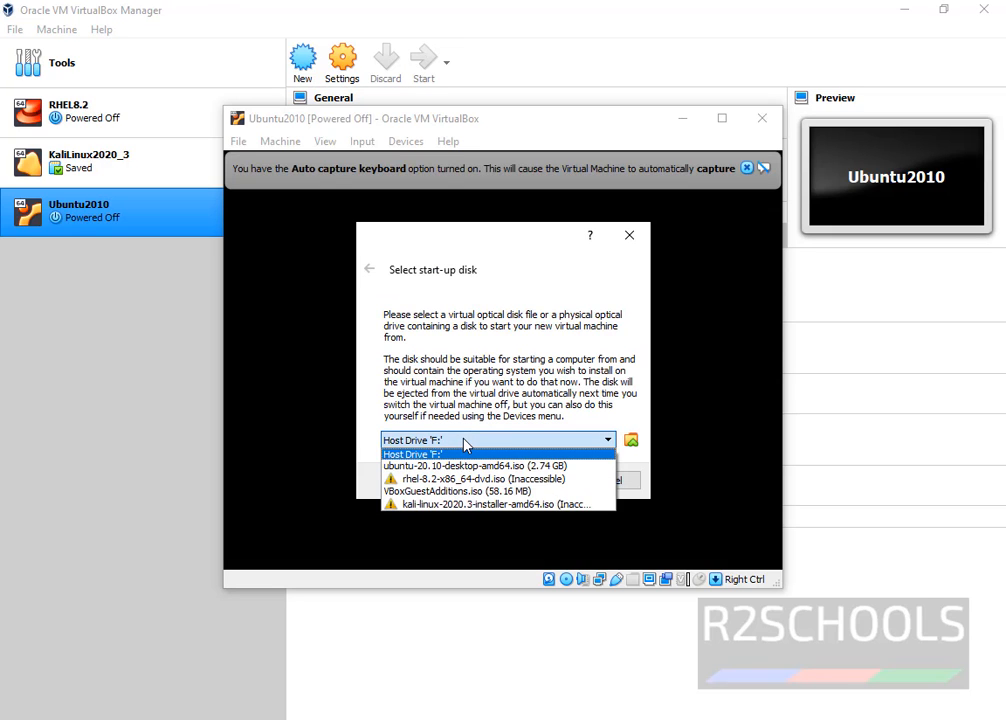
{"action": "left_click", "coordinate": [479, 465]}
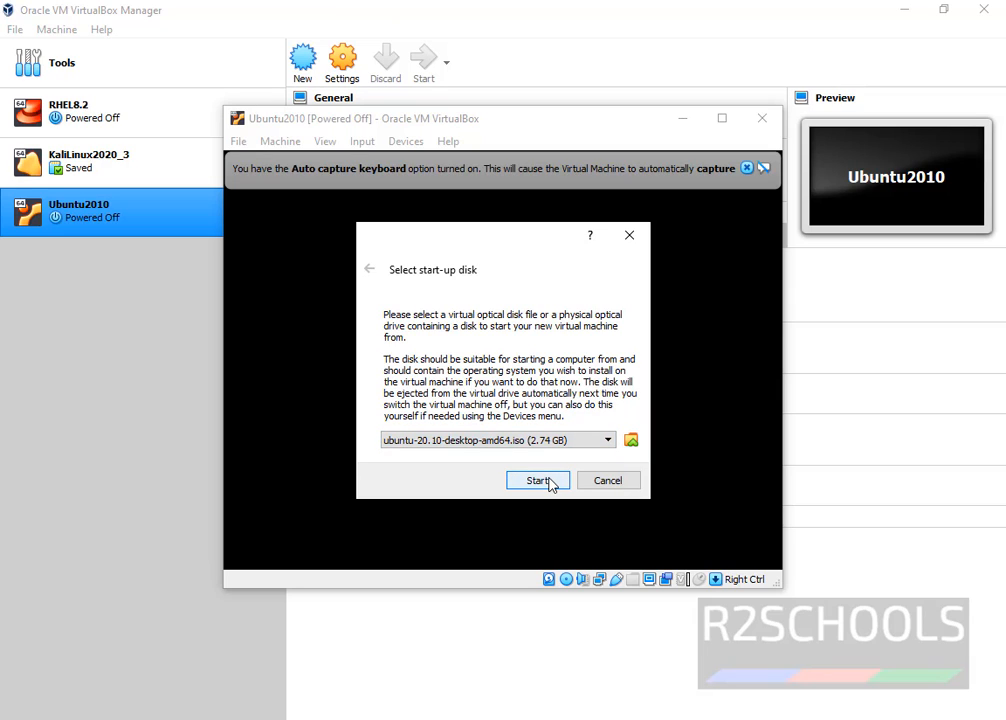
{"action": "left_click", "coordinate": [537, 480]}
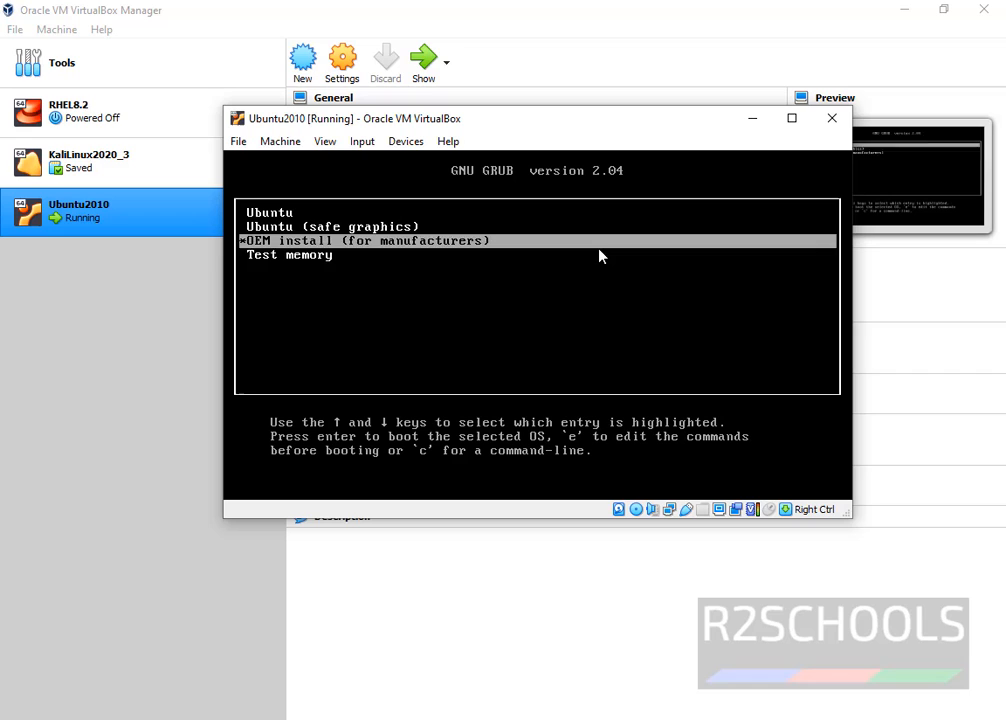
Step: Boot the Ubuntu live installer and choose Install Ubuntu
{"action": "key", "text": "Up"}
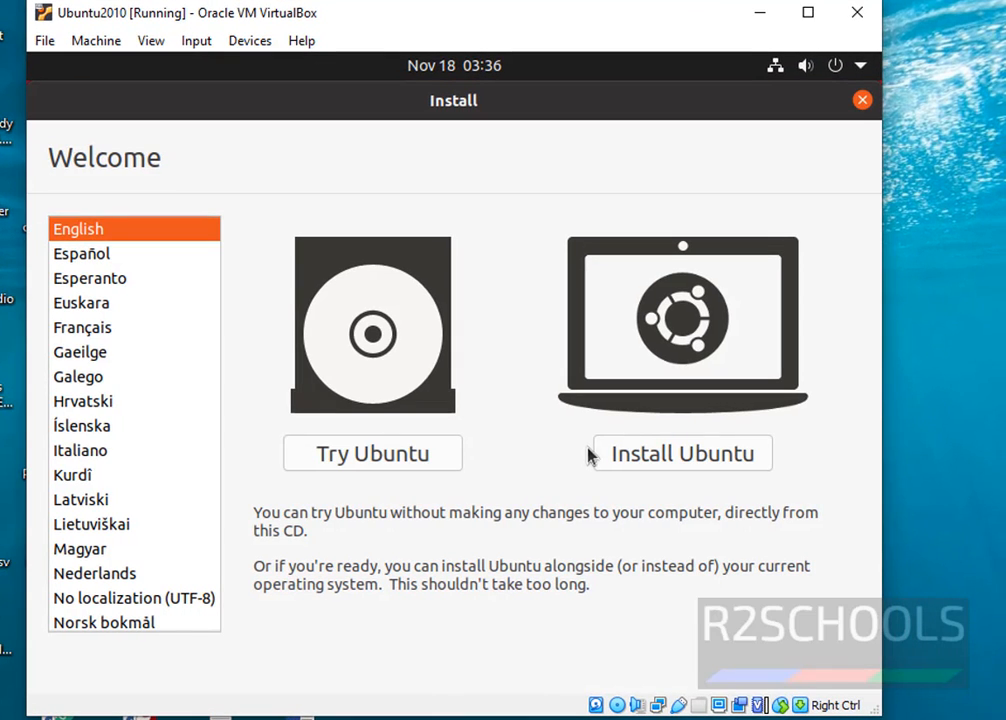
{"action": "left_click", "coordinate": [682, 453]}
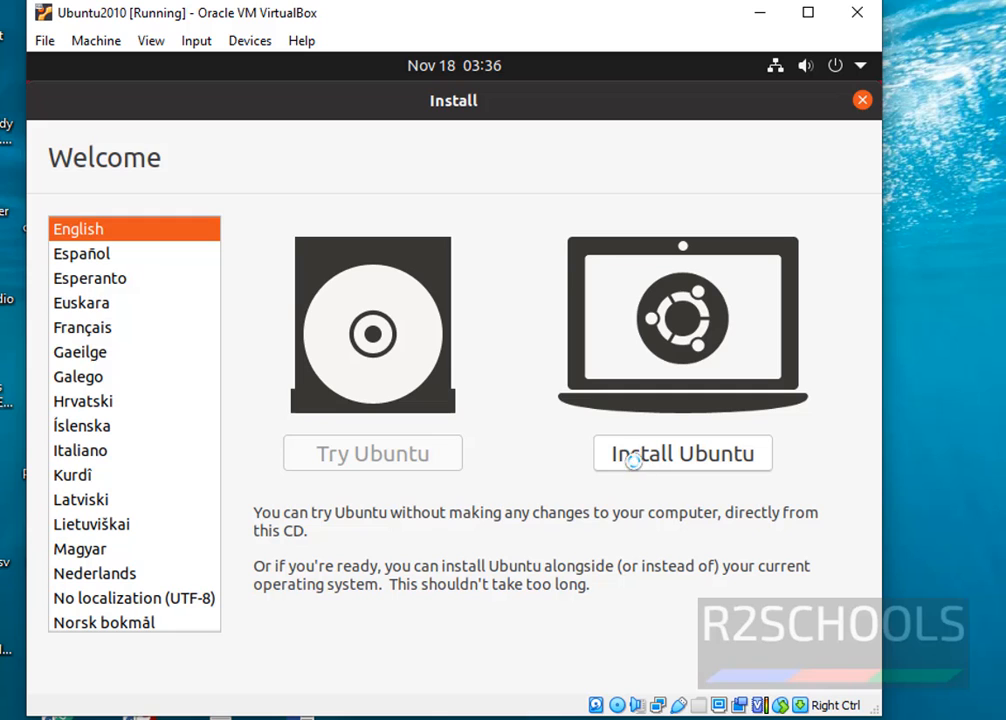
{"action": "left_click", "coordinate": [682, 453]}
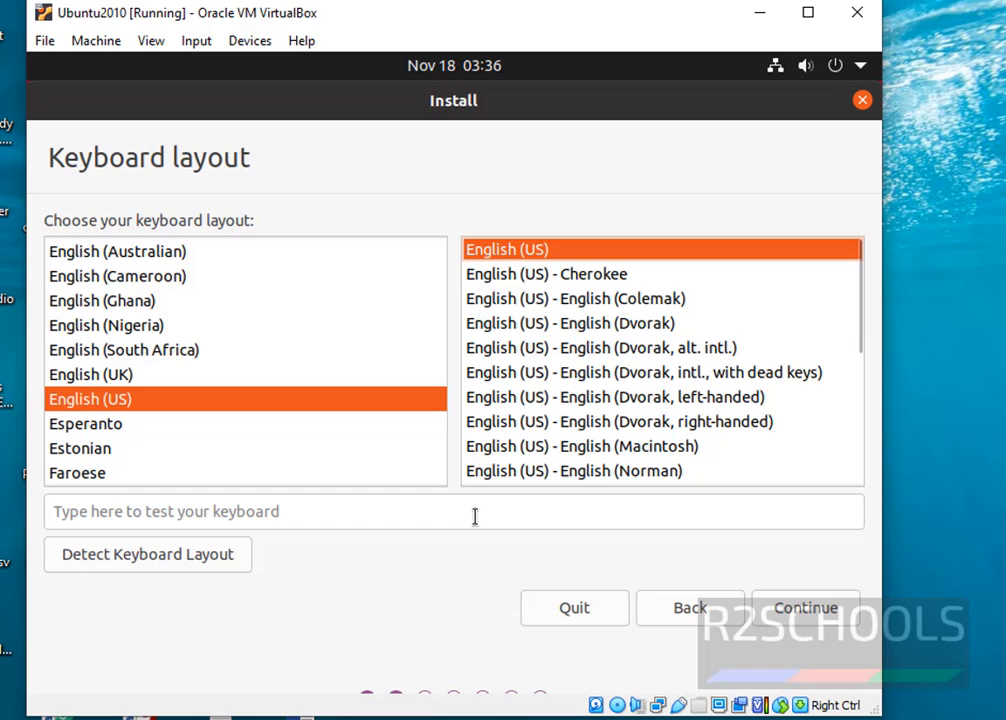
{"action": "mouse_move", "coordinate": [280, 402]}
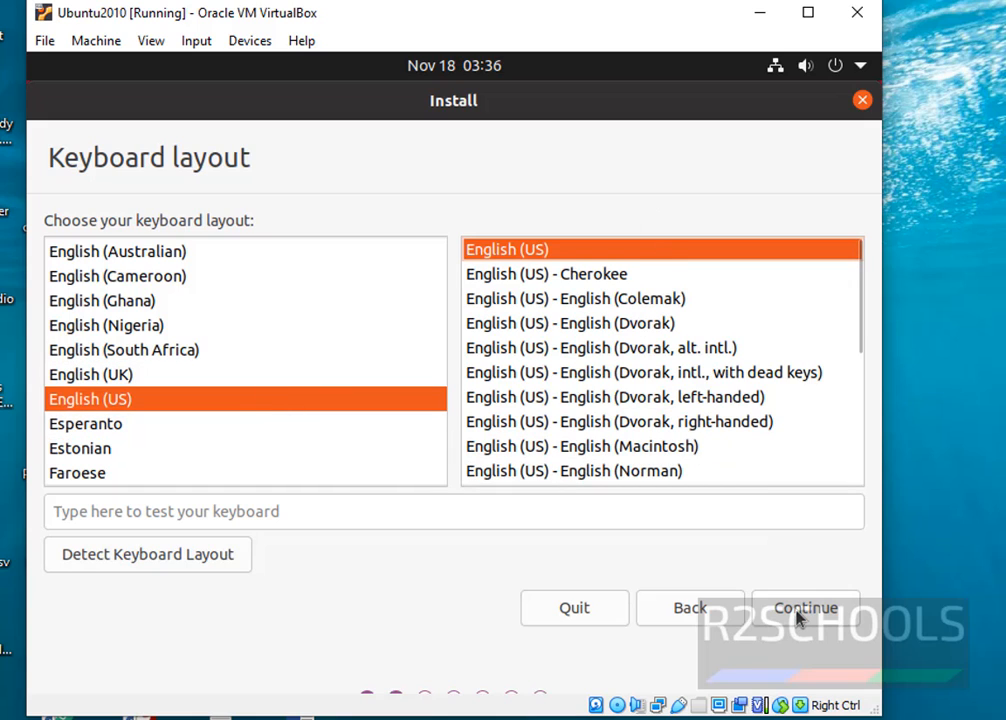
Step: Accept English (US) keyboard, normal installation and erase-disk install, then Install Now
{"action": "left_click", "coordinate": [805, 607]}
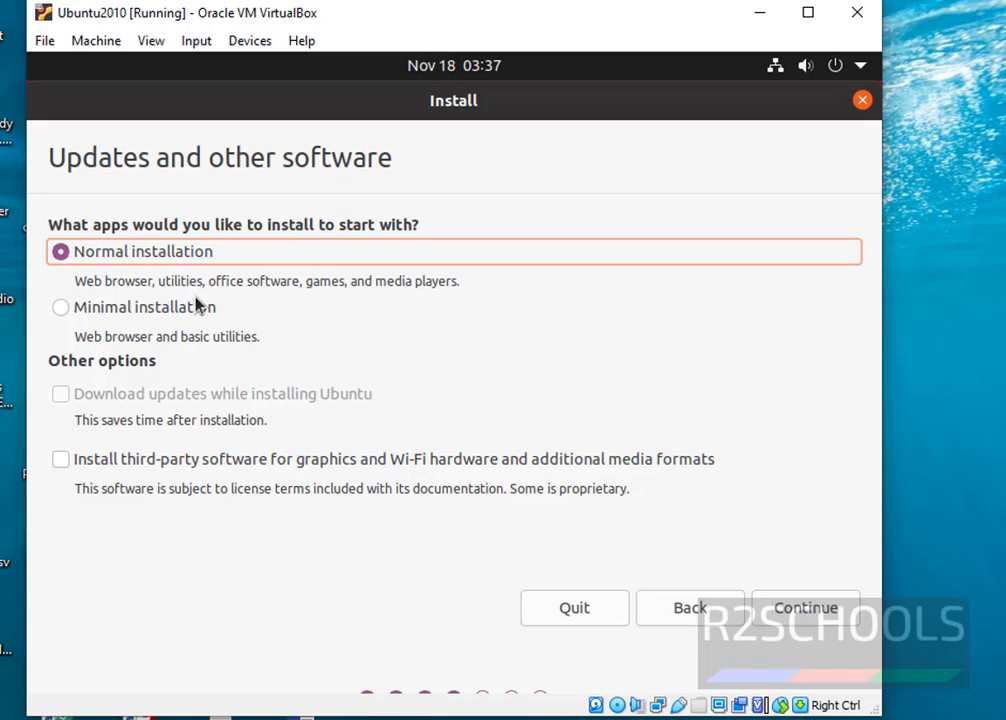
{"action": "left_click", "coordinate": [805, 607]}
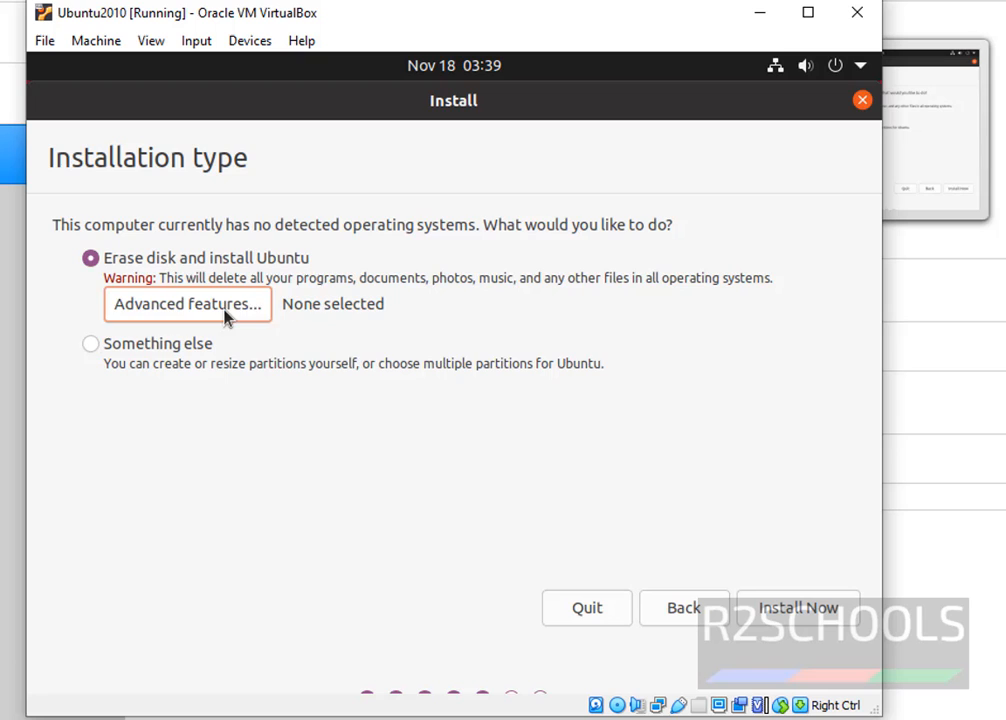
{"action": "mouse_move", "coordinate": [475, 497]}
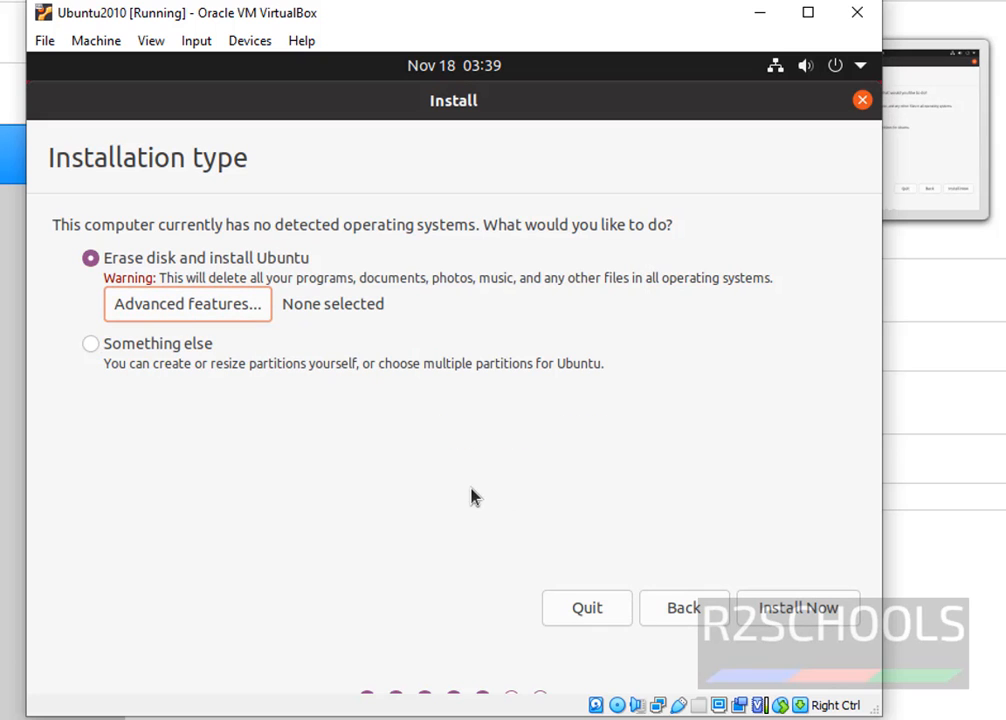
{"action": "mouse_move", "coordinate": [744, 487]}
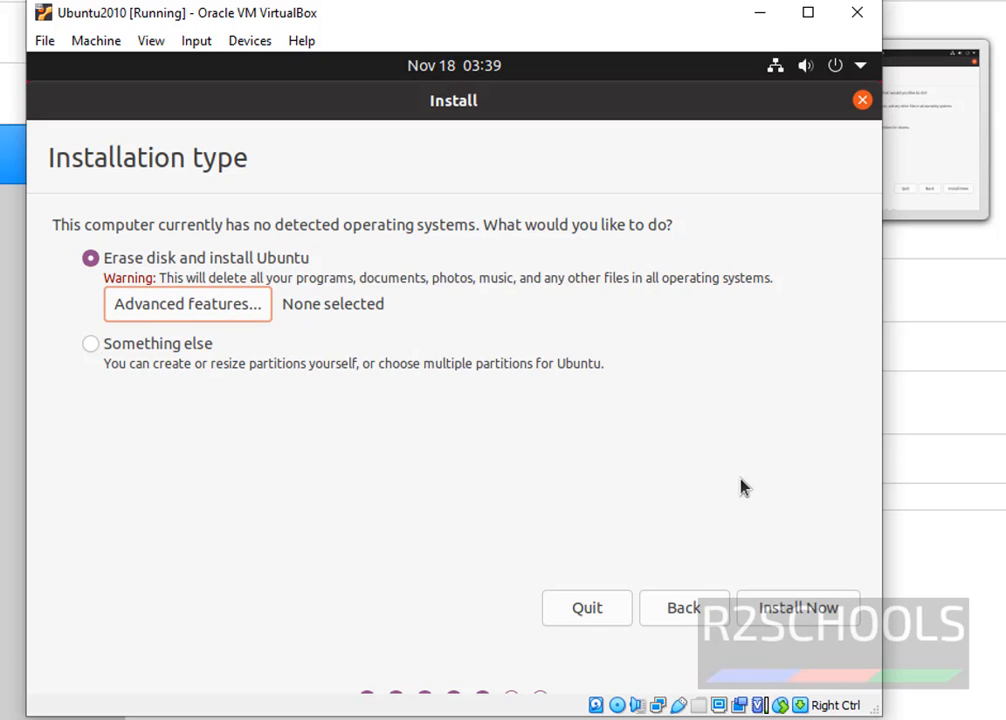
{"action": "mouse_move", "coordinate": [784, 627]}
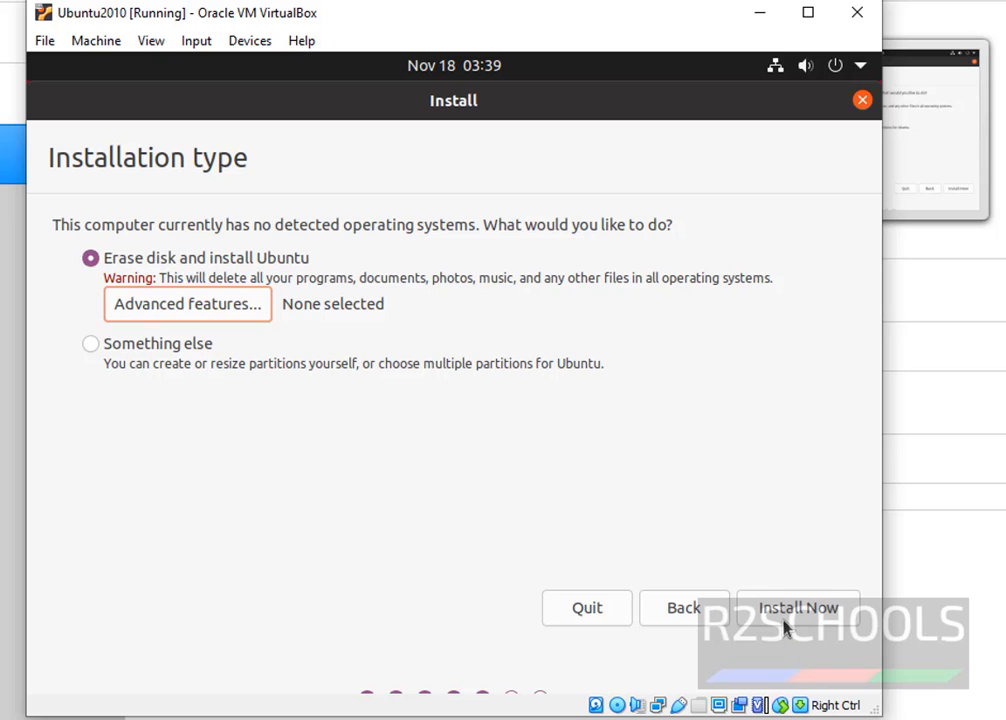
{"action": "left_click", "coordinate": [798, 607]}
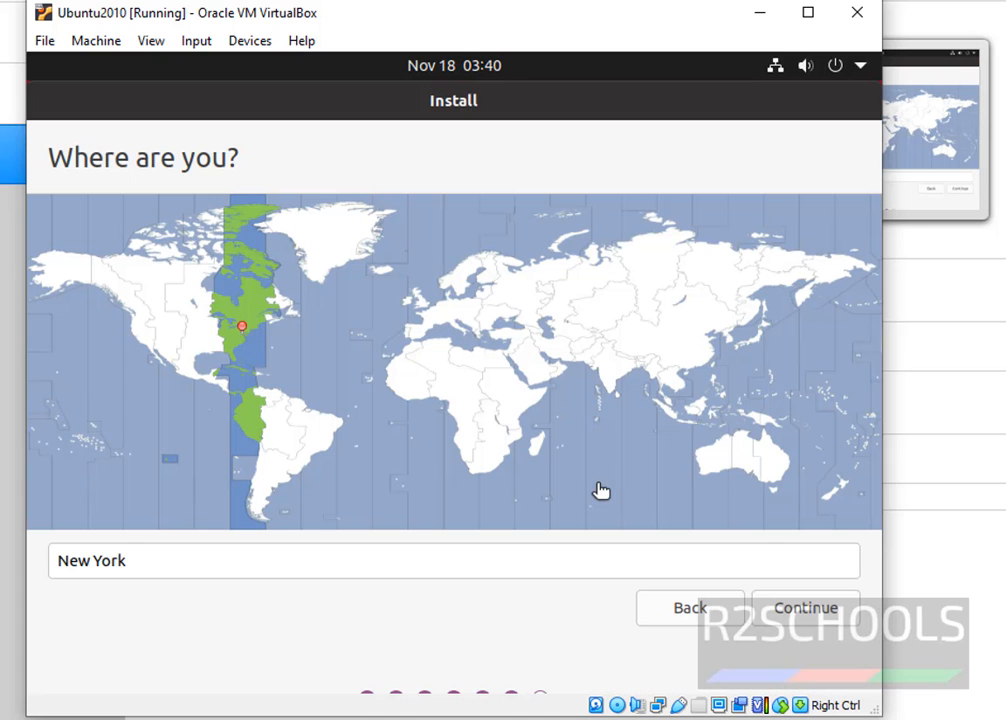
{"action": "mouse_move", "coordinate": [308, 590]}
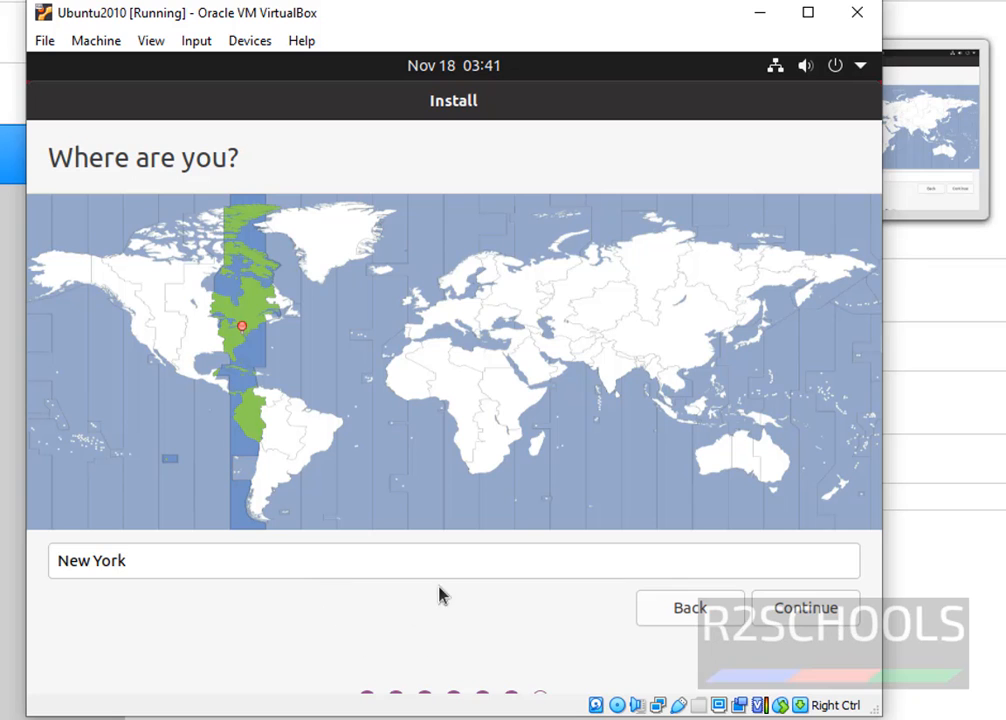
Step: Select Kolkata on the time zone map and continue to account setup
{"action": "left_click", "coordinate": [610, 370]}
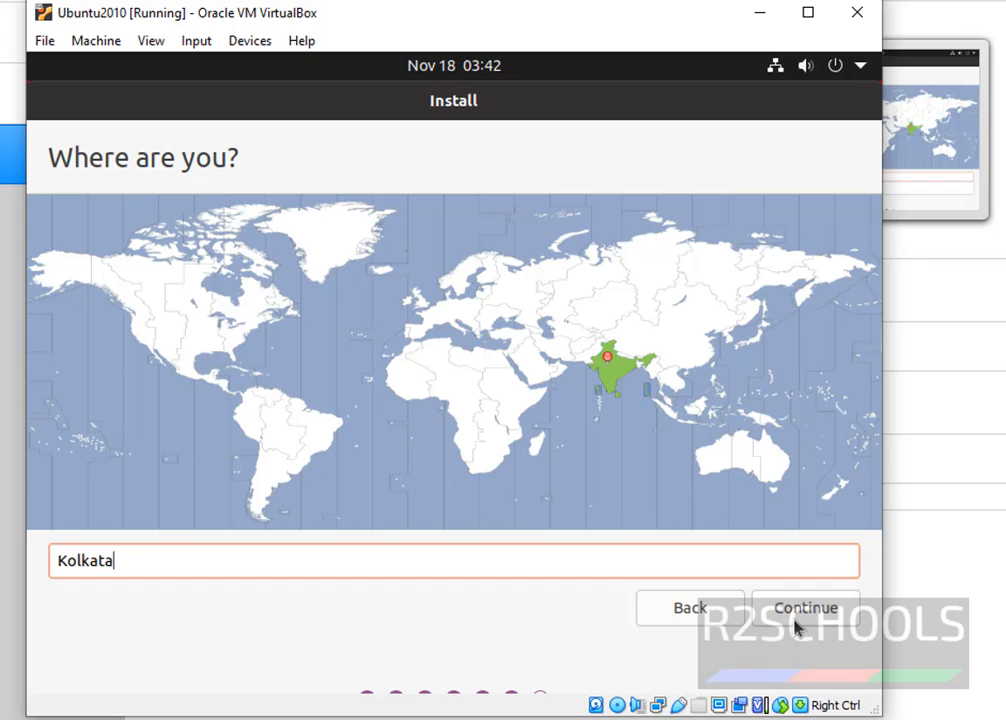
{"action": "left_click", "coordinate": [805, 607]}
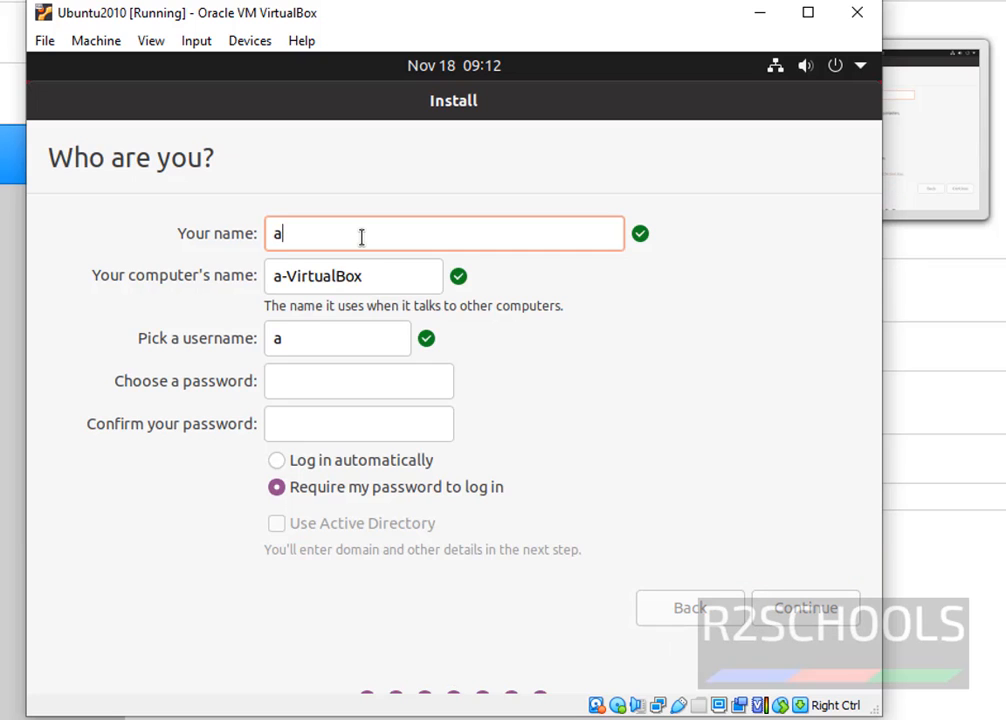
Step: Enter name administrator, computer name ubuntu2010, username and password, then start the installation
{"action": "type", "text": "dministrat"}
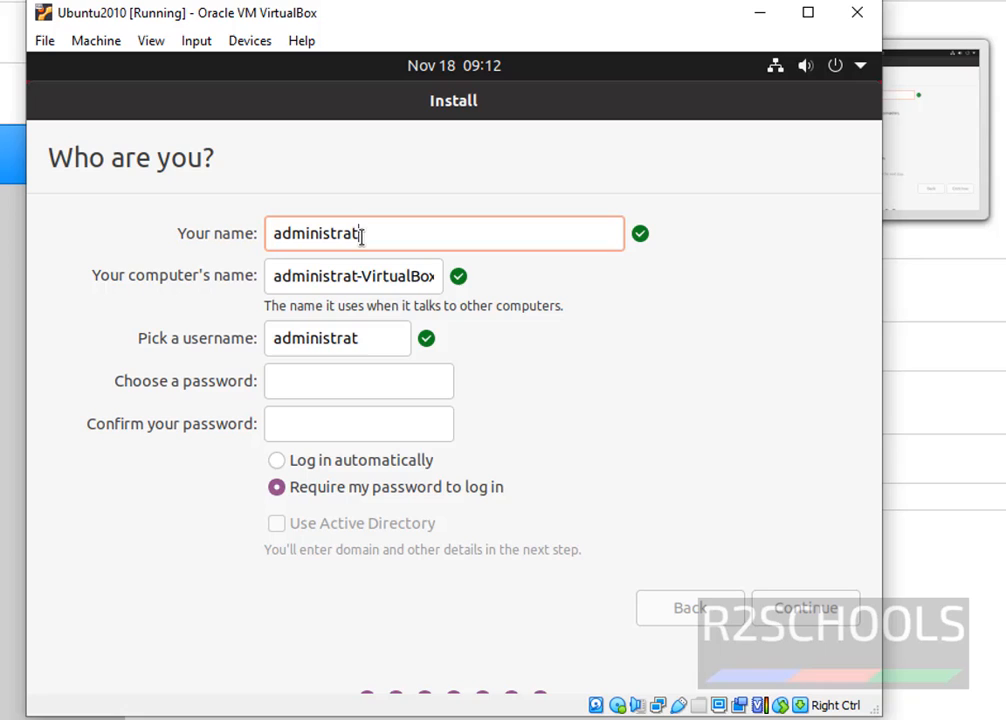
{"action": "type", "text": "or"}
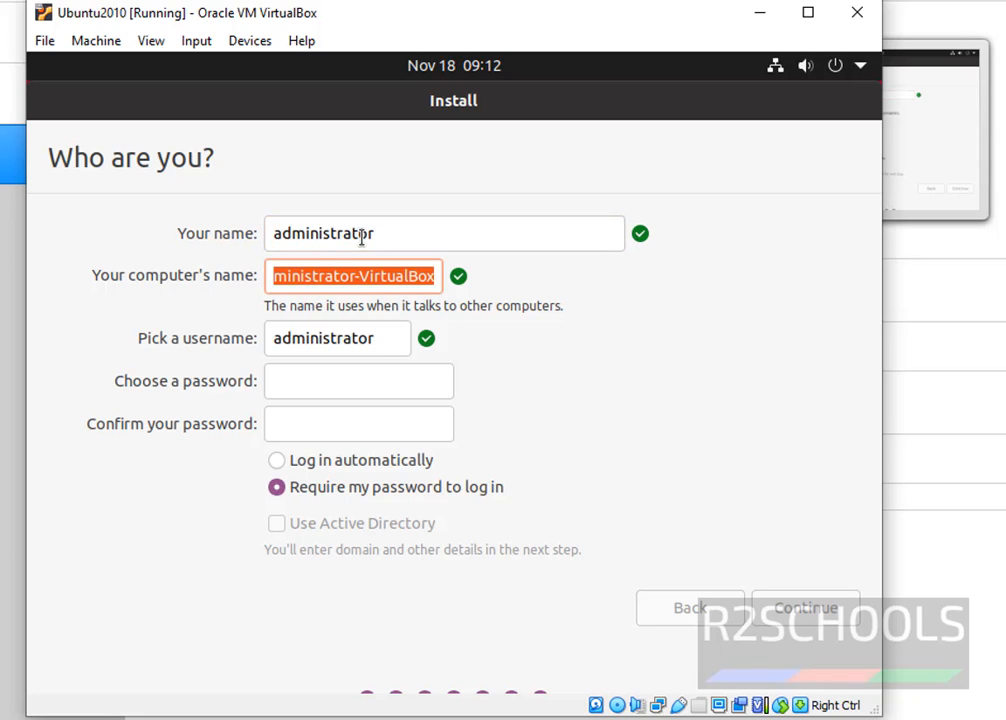
{"action": "type", "text": "ubuntu2010"}
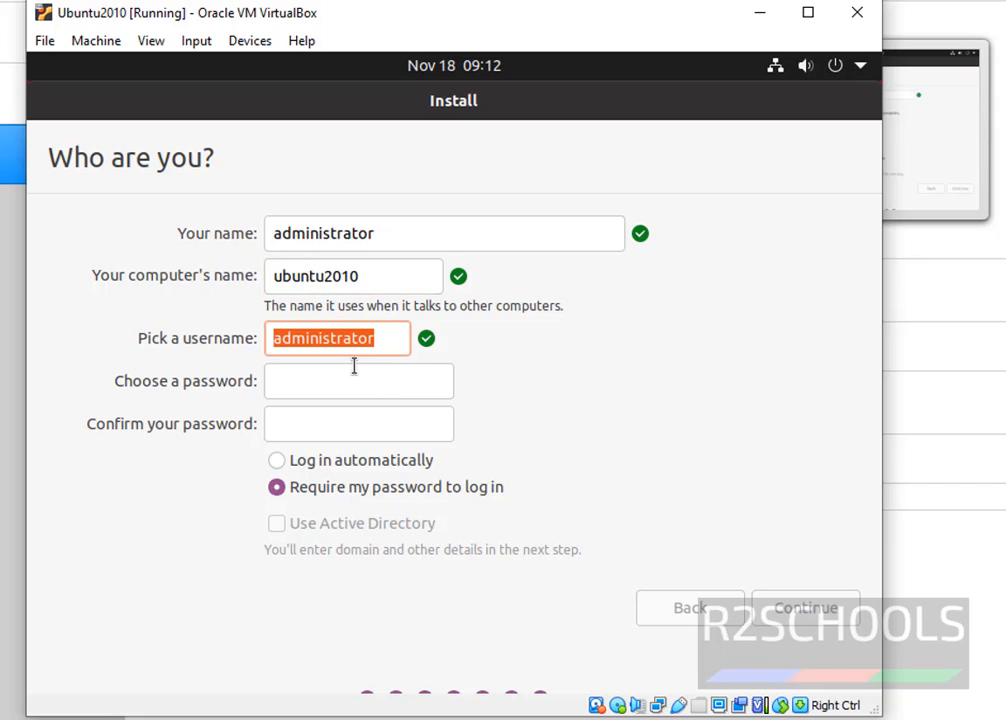
{"action": "type", "text": "r2schools"}
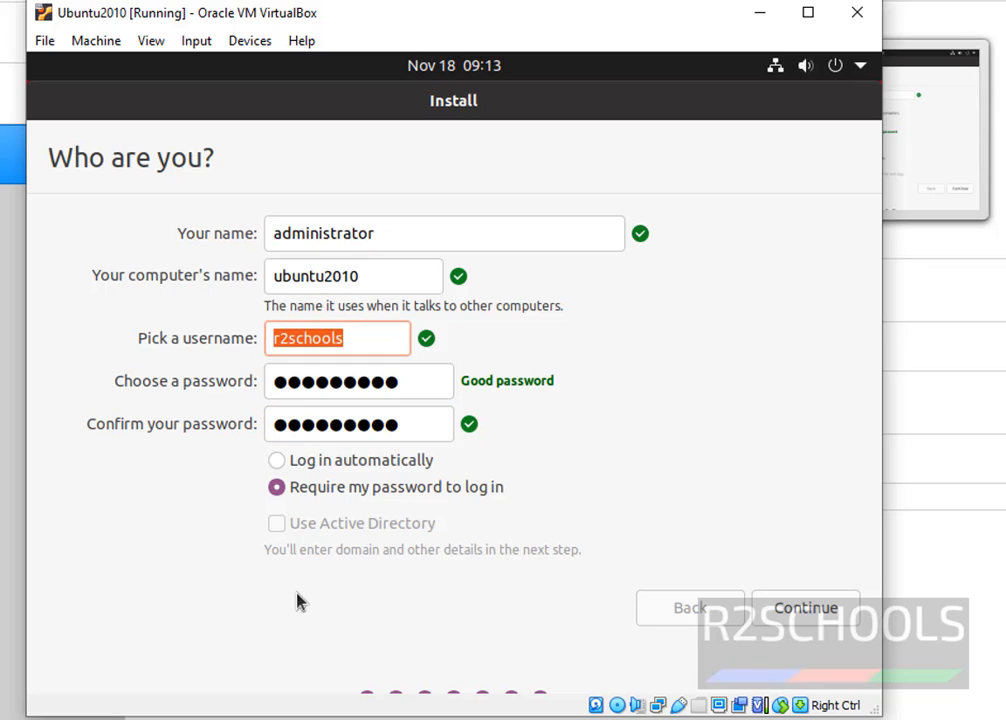
{"action": "mouse_move", "coordinate": [805, 607]}
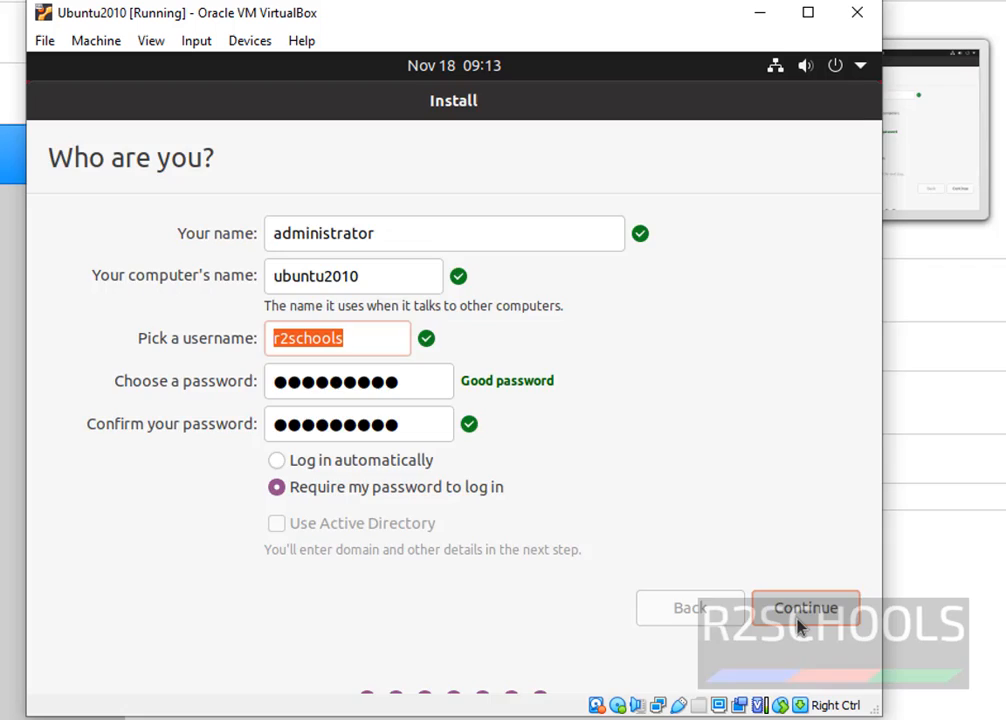
{"action": "left_click", "coordinate": [805, 608]}
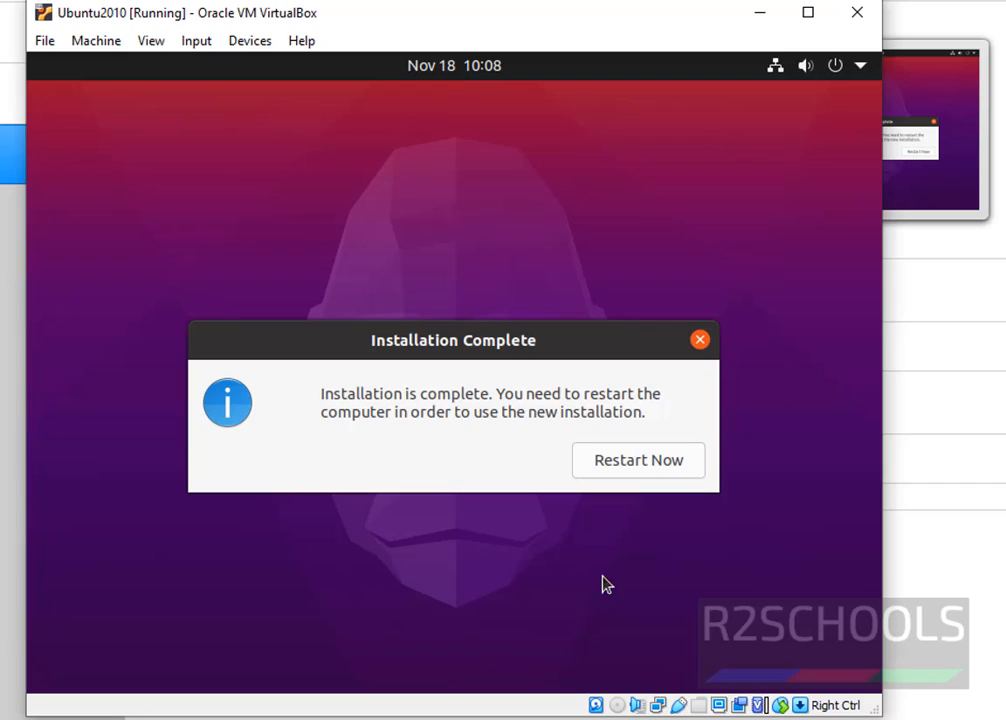
{"action": "mouse_move", "coordinate": [638, 460]}
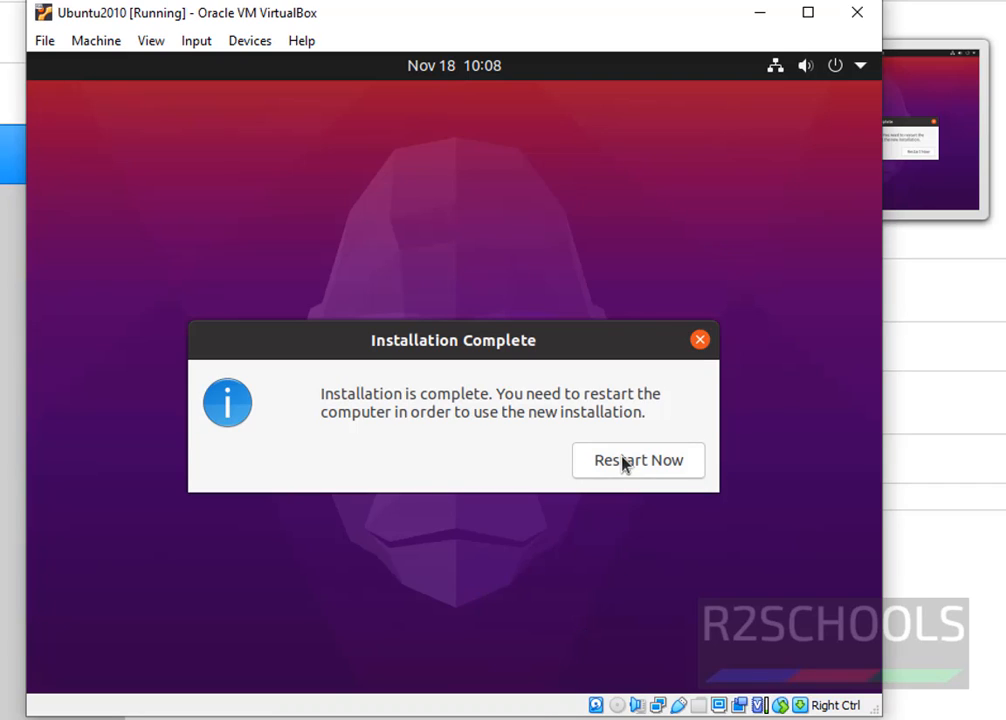
Step: Restart the VM from the Installation Complete notice into the installed Ubuntu
{"action": "left_click", "coordinate": [638, 460]}
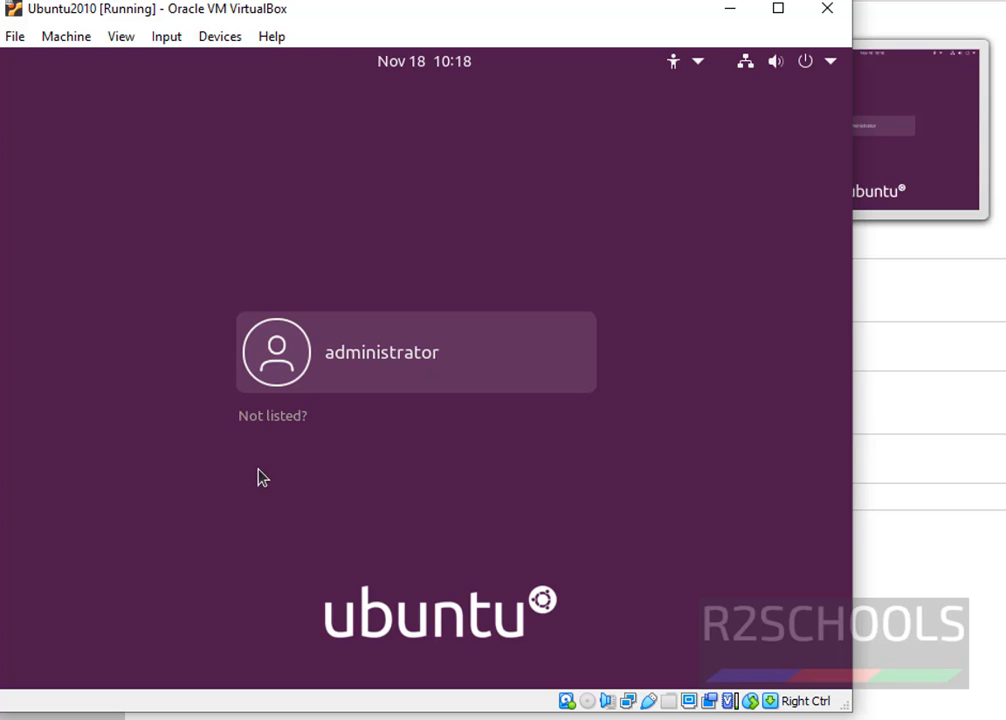
Step: Log in as administrator, skip online accounts and decline sending system info to Canonical
{"action": "left_click", "coordinate": [415, 351]}
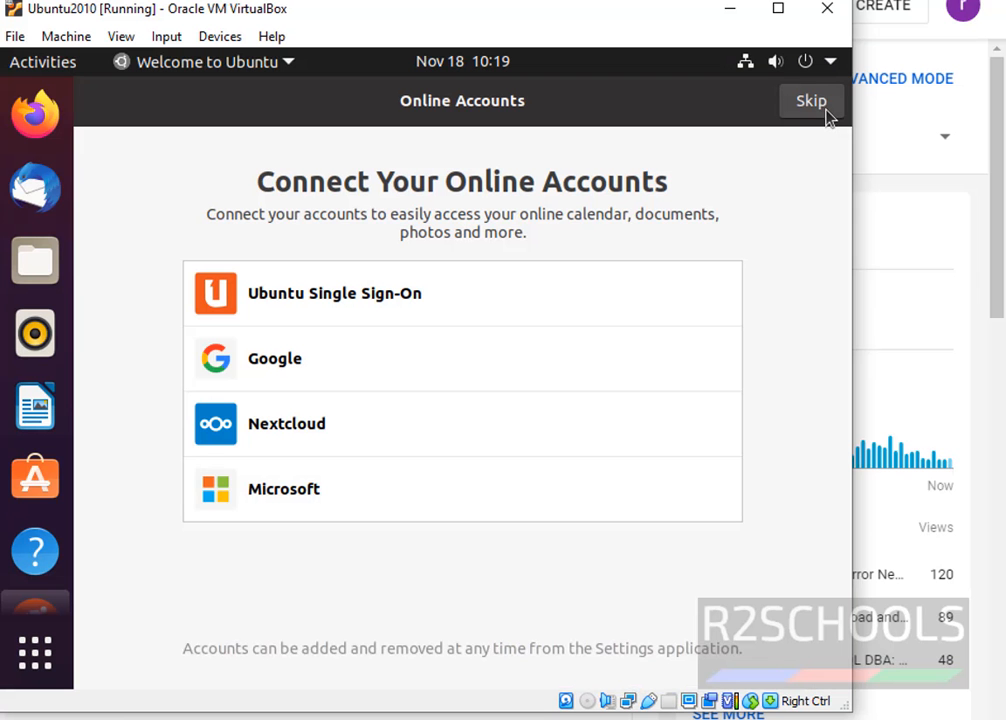
{"action": "left_click", "coordinate": [811, 100]}
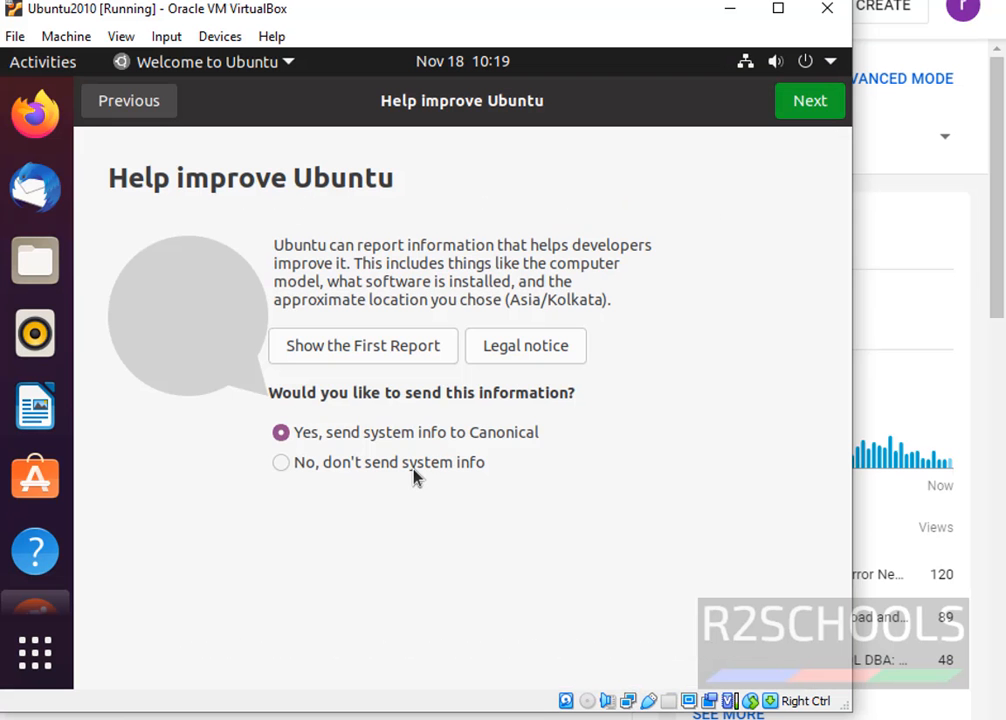
{"action": "left_click", "coordinate": [281, 462]}
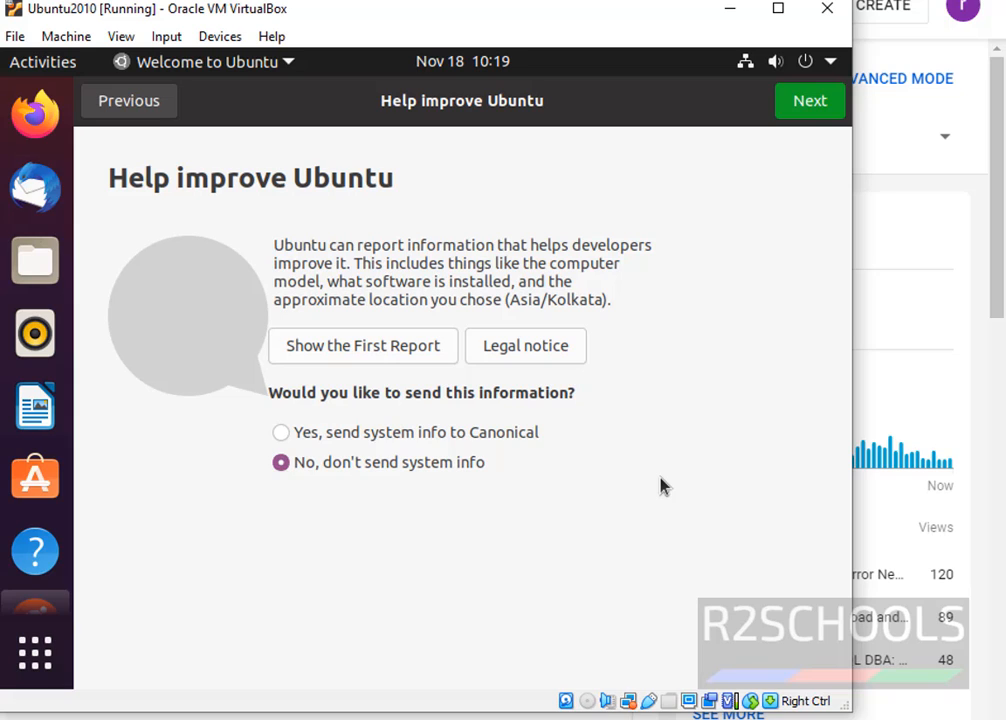
{"action": "left_click", "coordinate": [809, 100]}
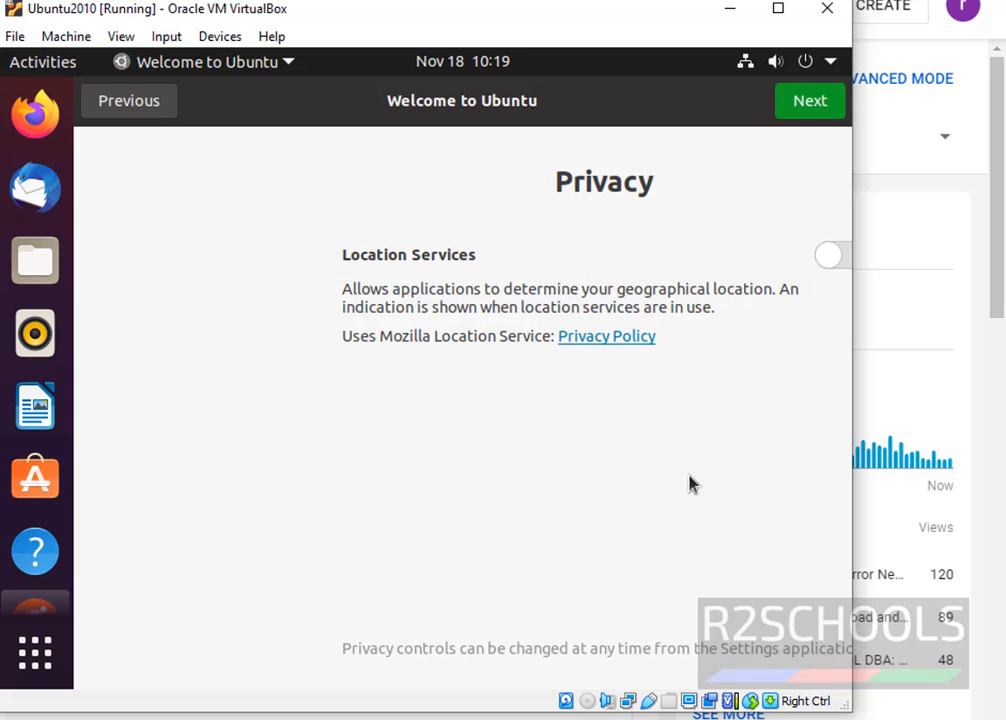
{"action": "left_click", "coordinate": [809, 100]}
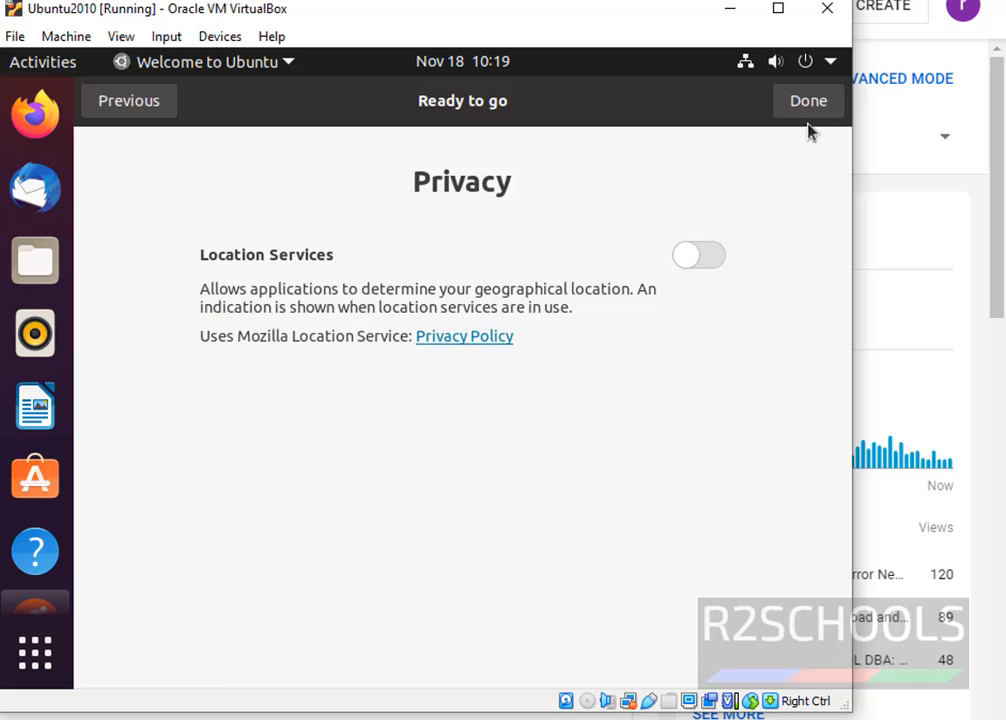
{"action": "right_click", "coordinate": [335, 218]}
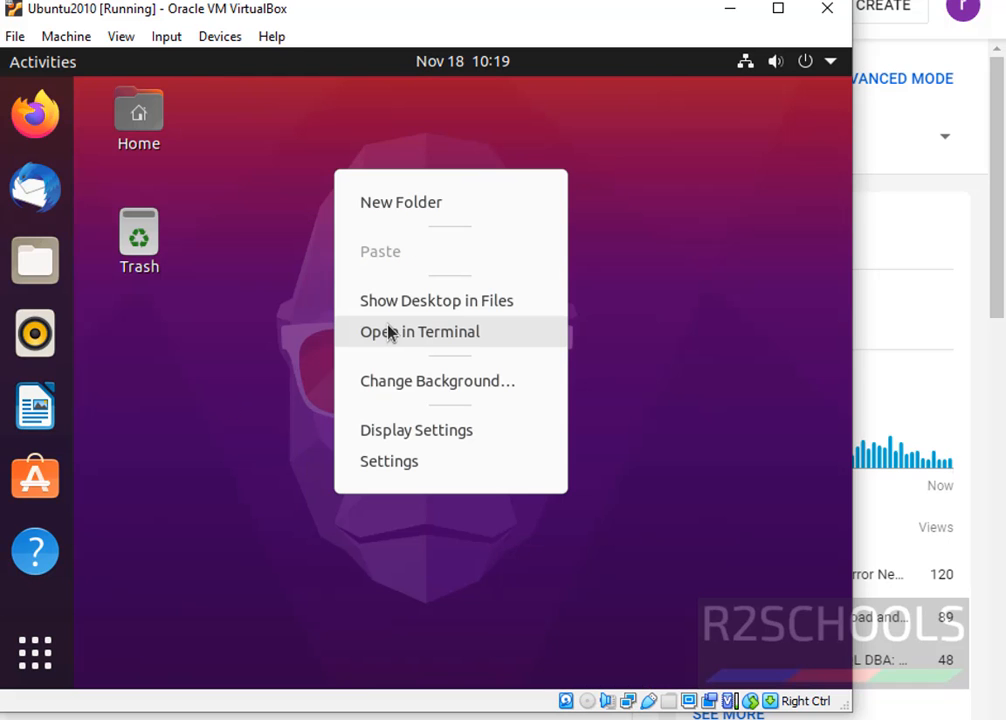
Step: In a Desktop terminal, run more /etc/os-release and hostname, highlighting Ubuntu 20.10 and ubuntu2010
{"action": "left_click", "coordinate": [419, 331]}
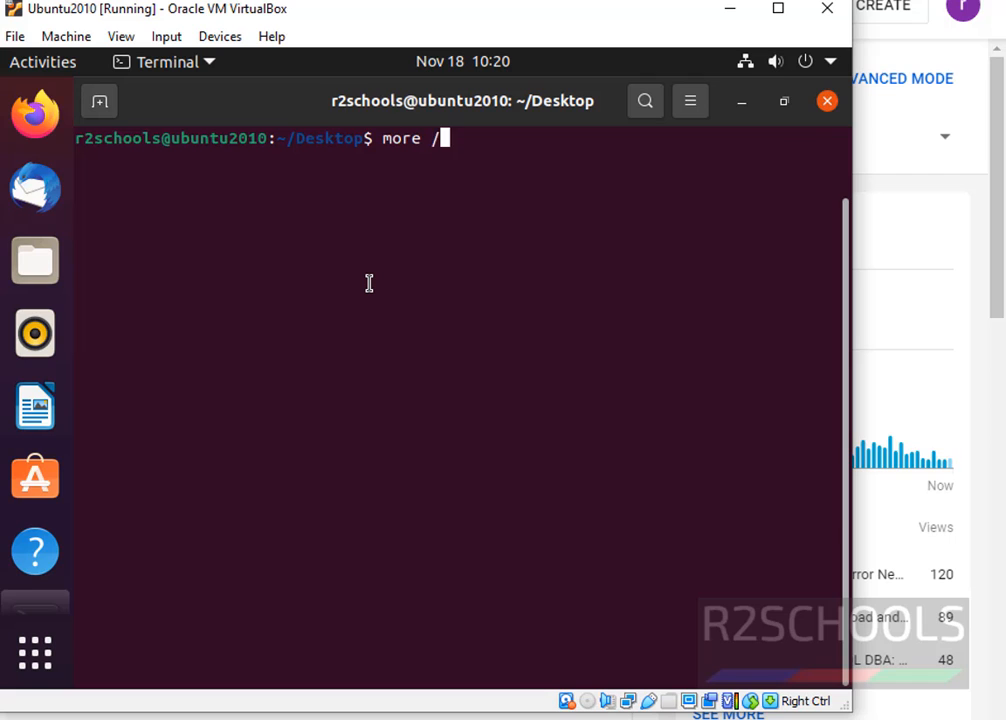
{"action": "type", "text": "etc/o"}
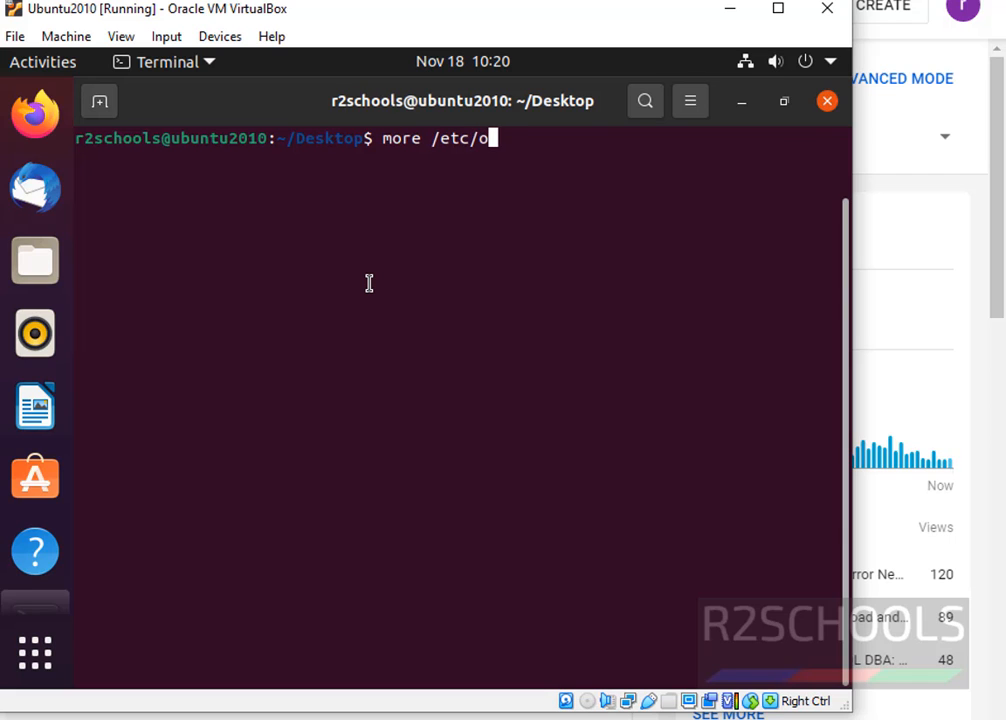
{"action": "key", "text": "Return"}
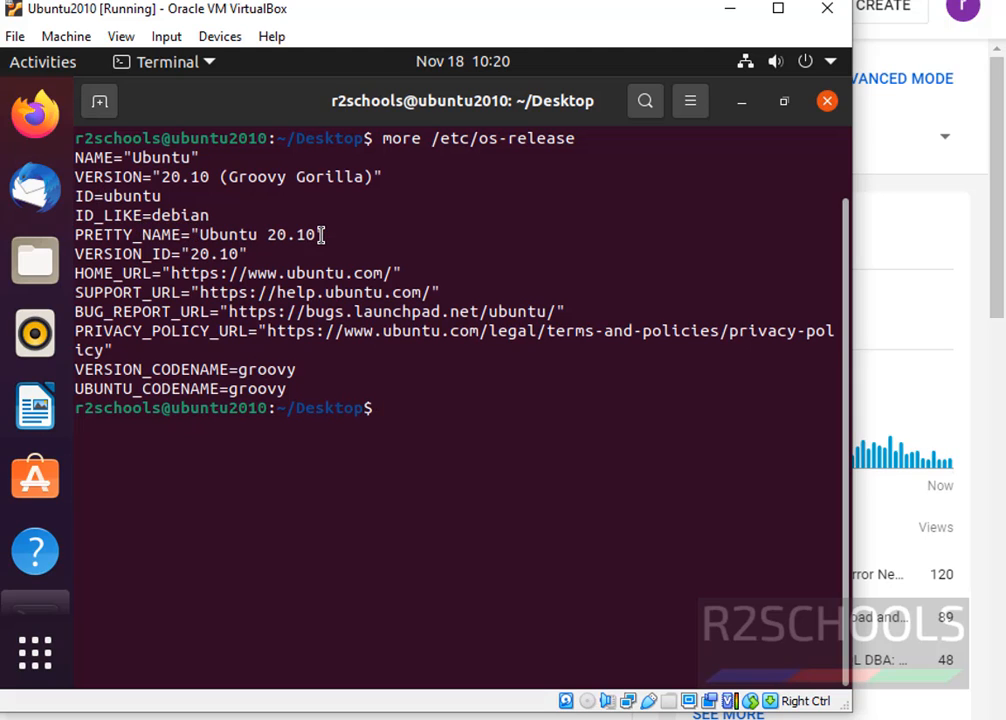
{"action": "double_click", "coordinate": [255, 234]}
{"action": "type", "text": "hostname"}
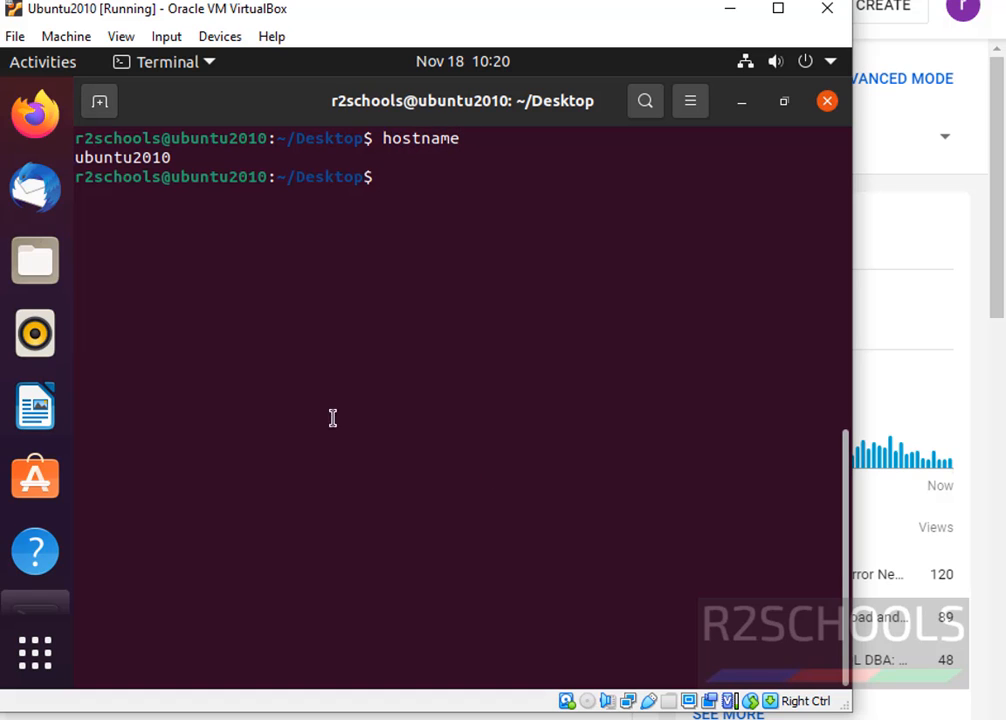
{"action": "double_click", "coordinate": [122, 157]}
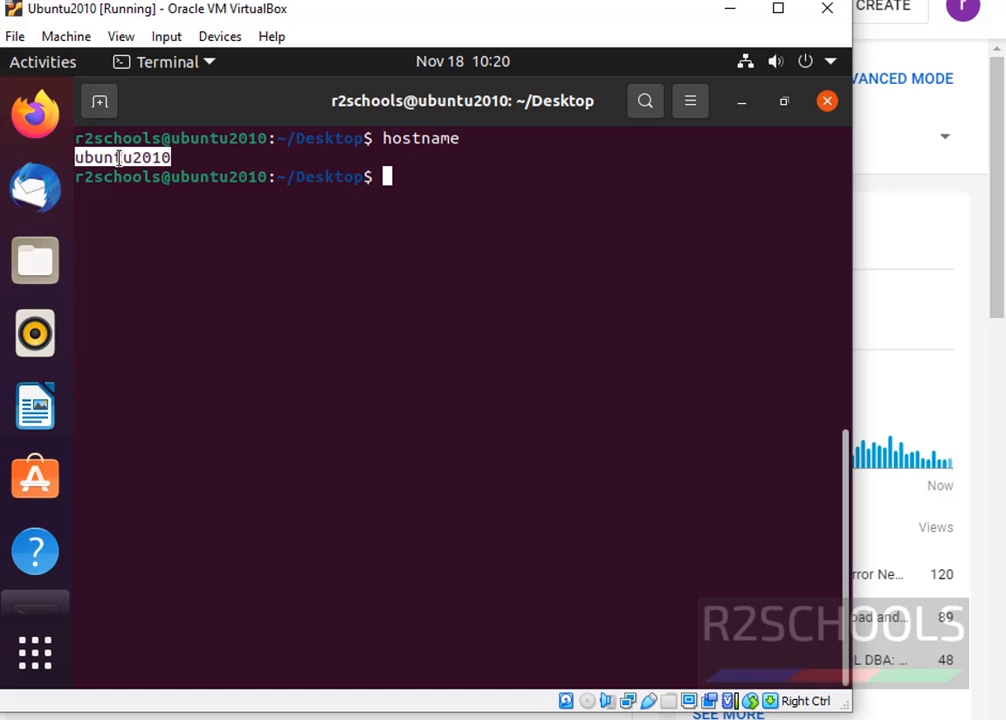